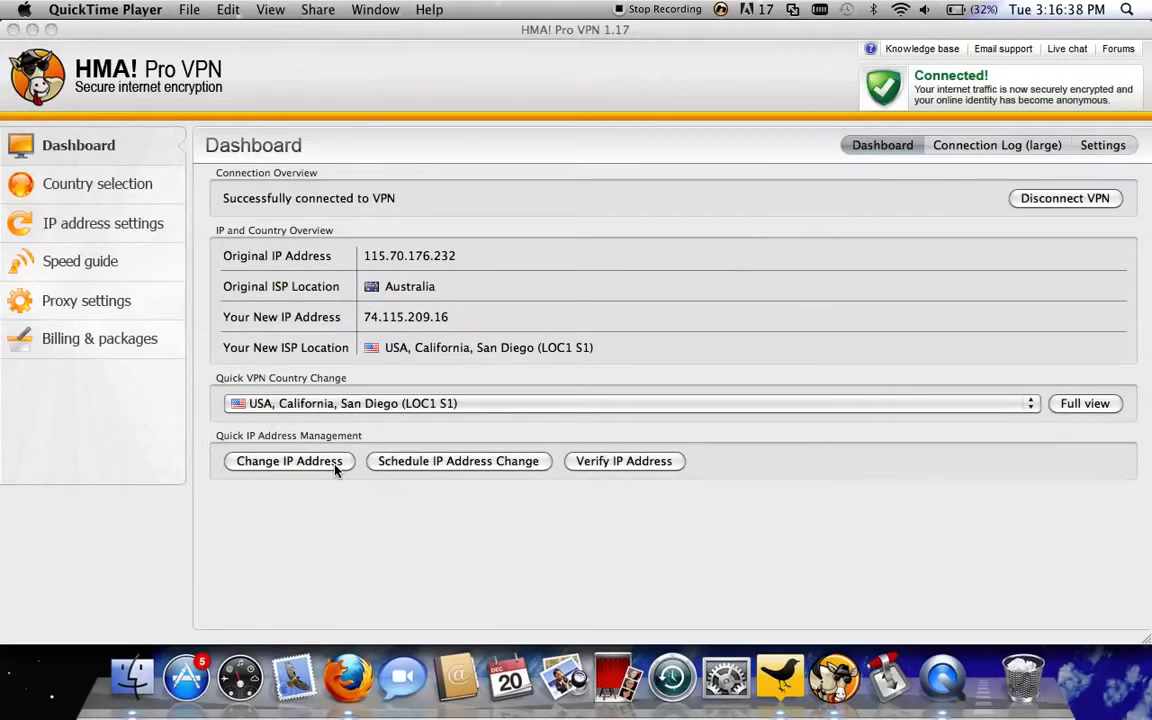
mouse_move(348, 678)
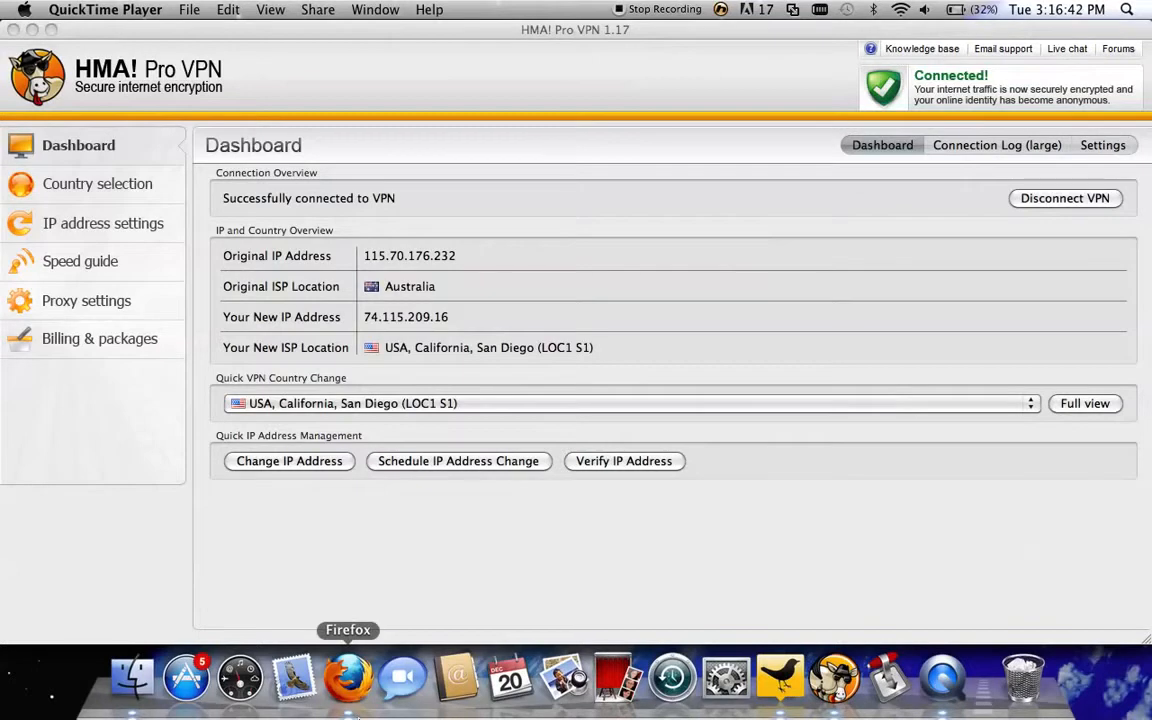
mouse_move(158, 181)
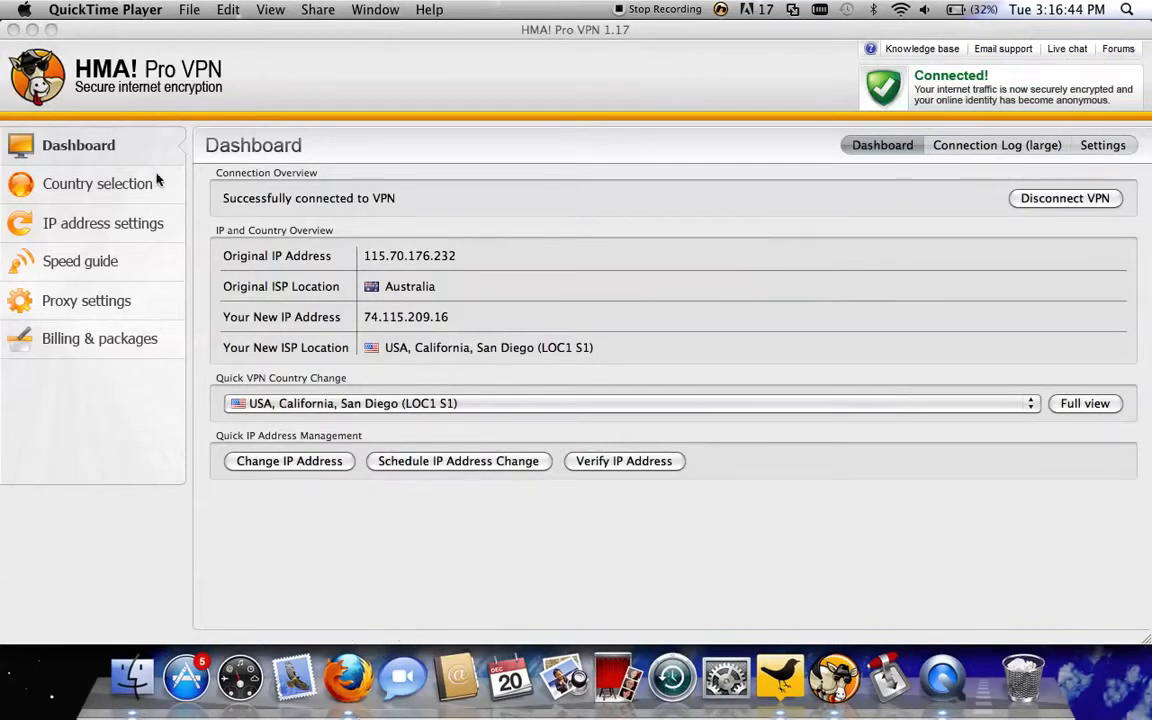
- Review the IP address settings and billing package pages, then return to the dashboard
left_click(103, 223)
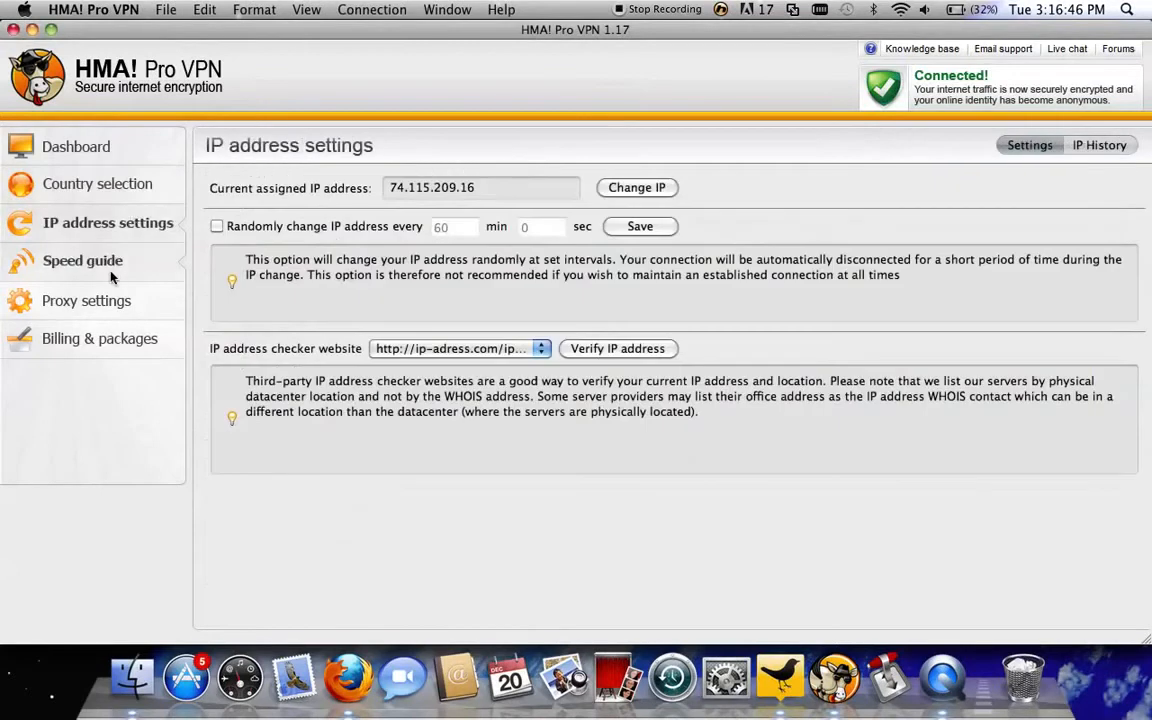
left_click(99, 338)
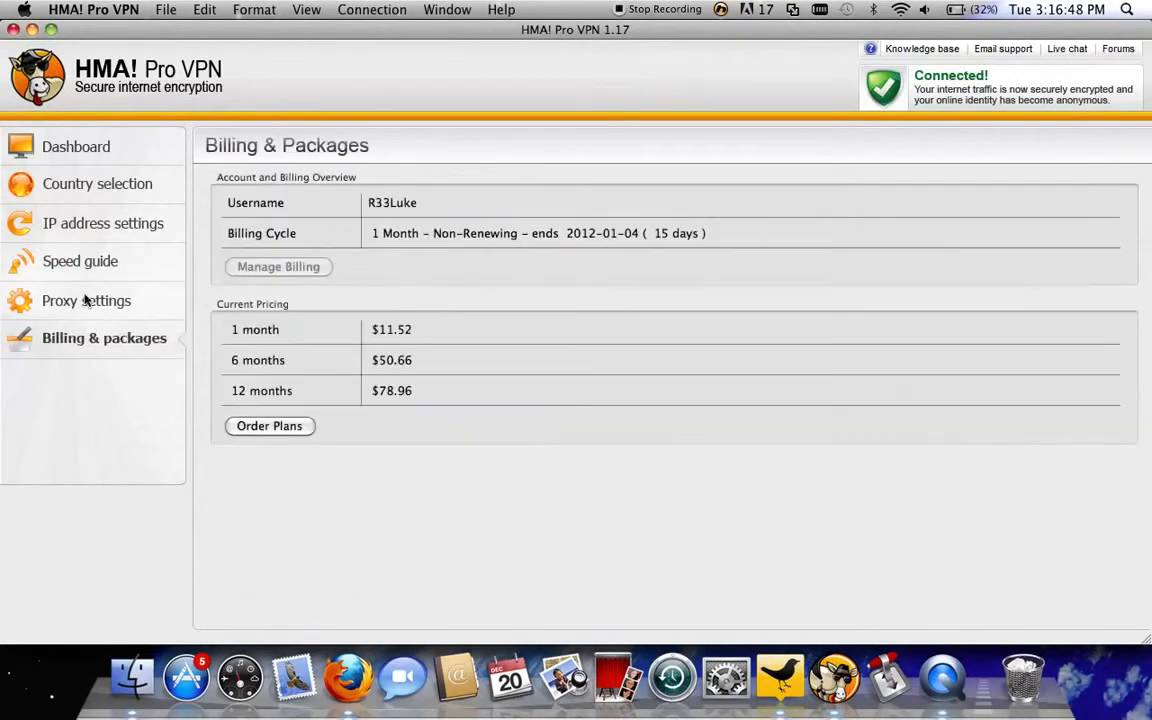
left_click(103, 223)
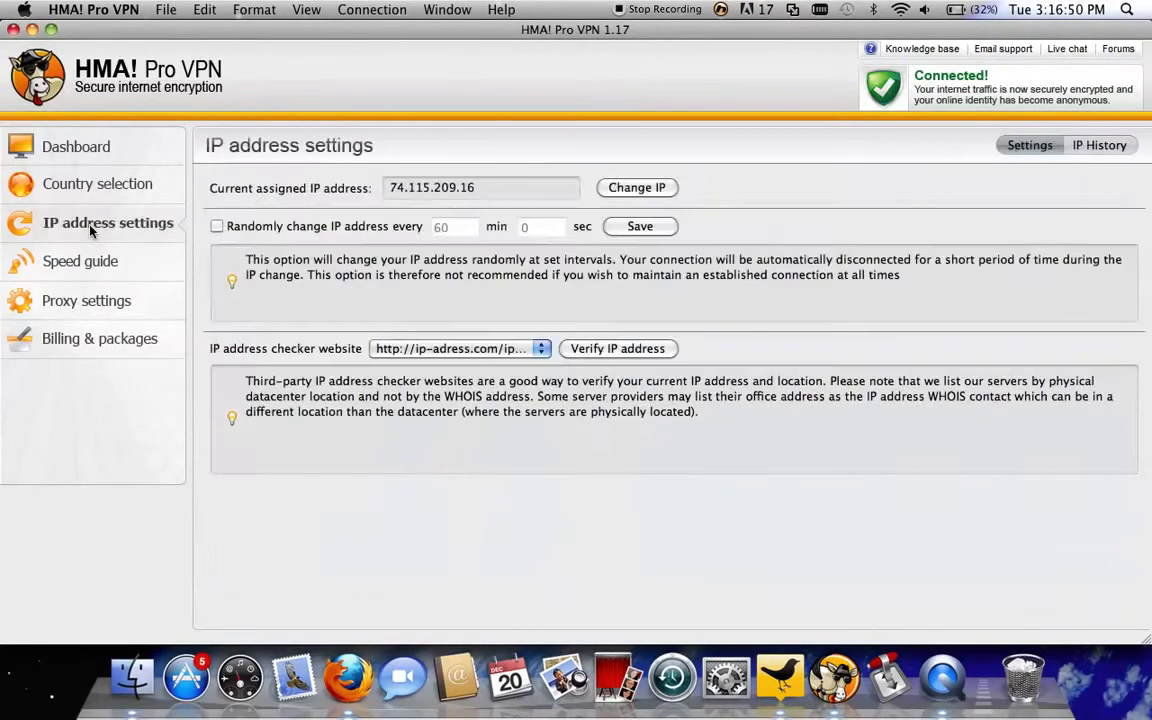
left_click(76, 146)
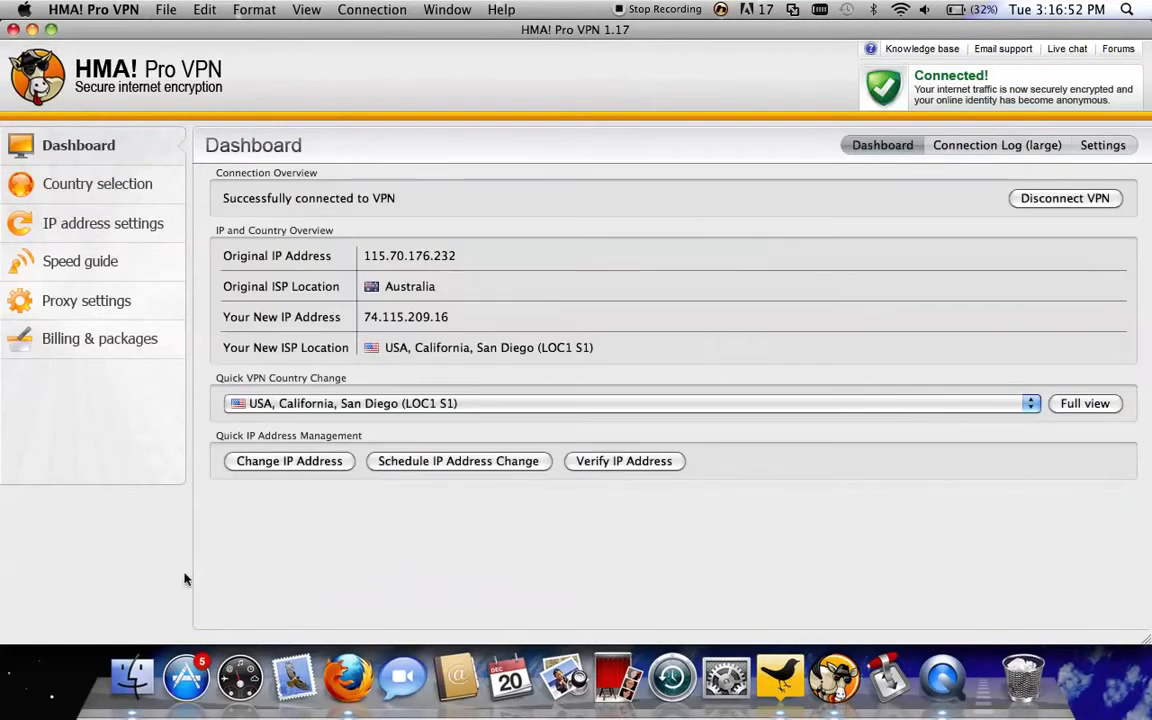
mouse_move(456, 341)
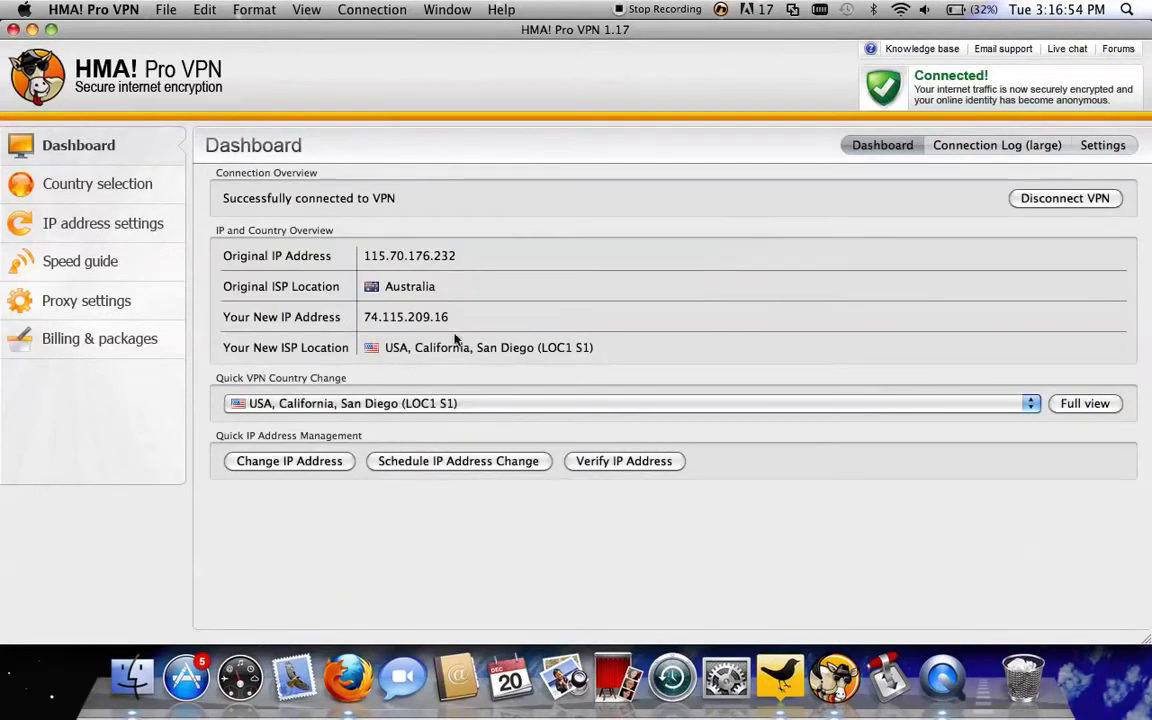
mouse_move(490, 362)
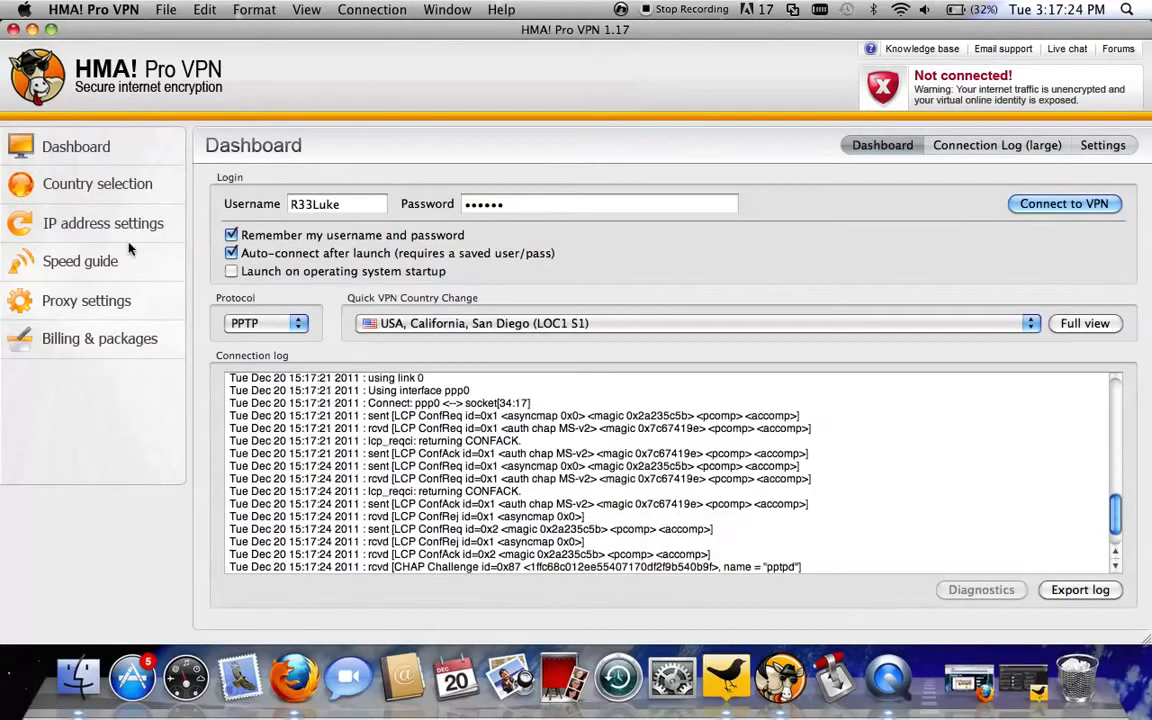
- Connect and then disconnect the VPN, select the saved username, and switch to Firefox
left_click(1064, 203)
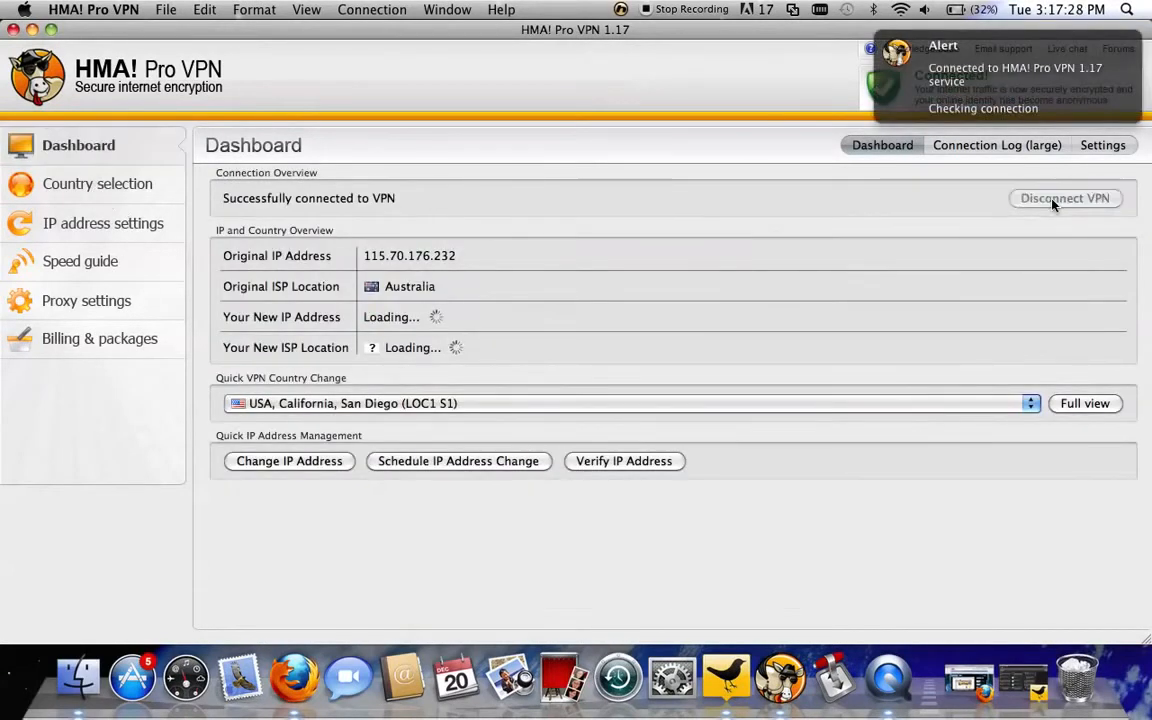
left_click(1064, 197)
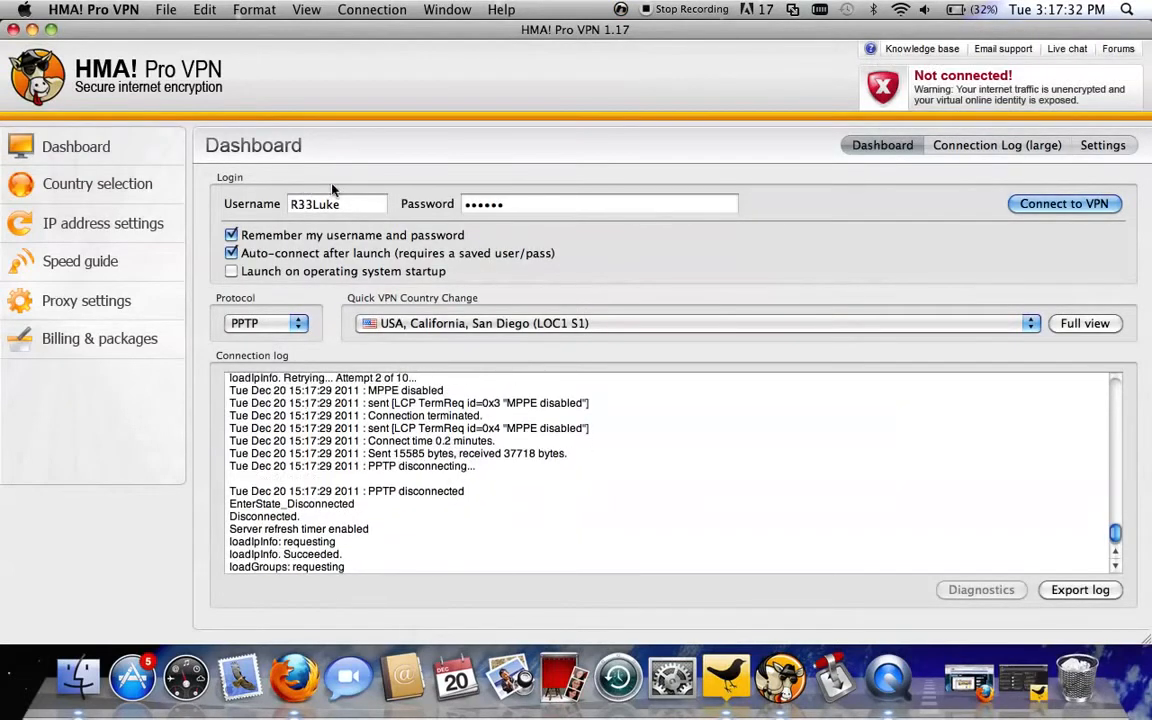
left_click(337, 204)
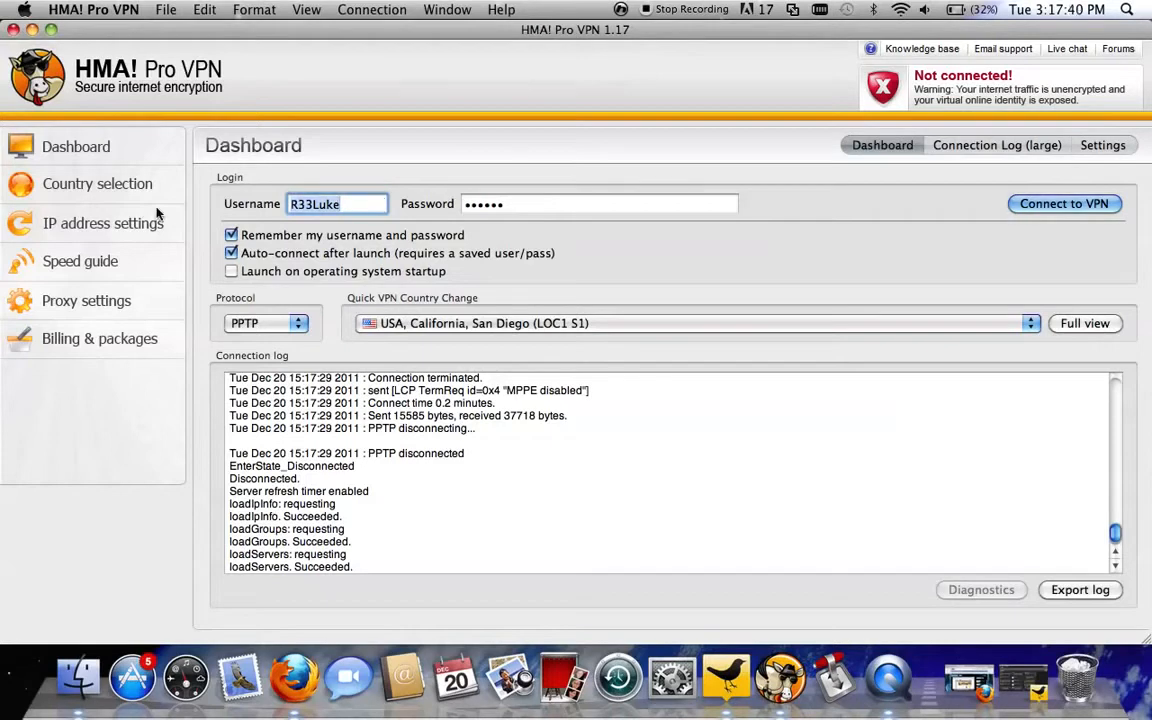
left_click(314, 204)
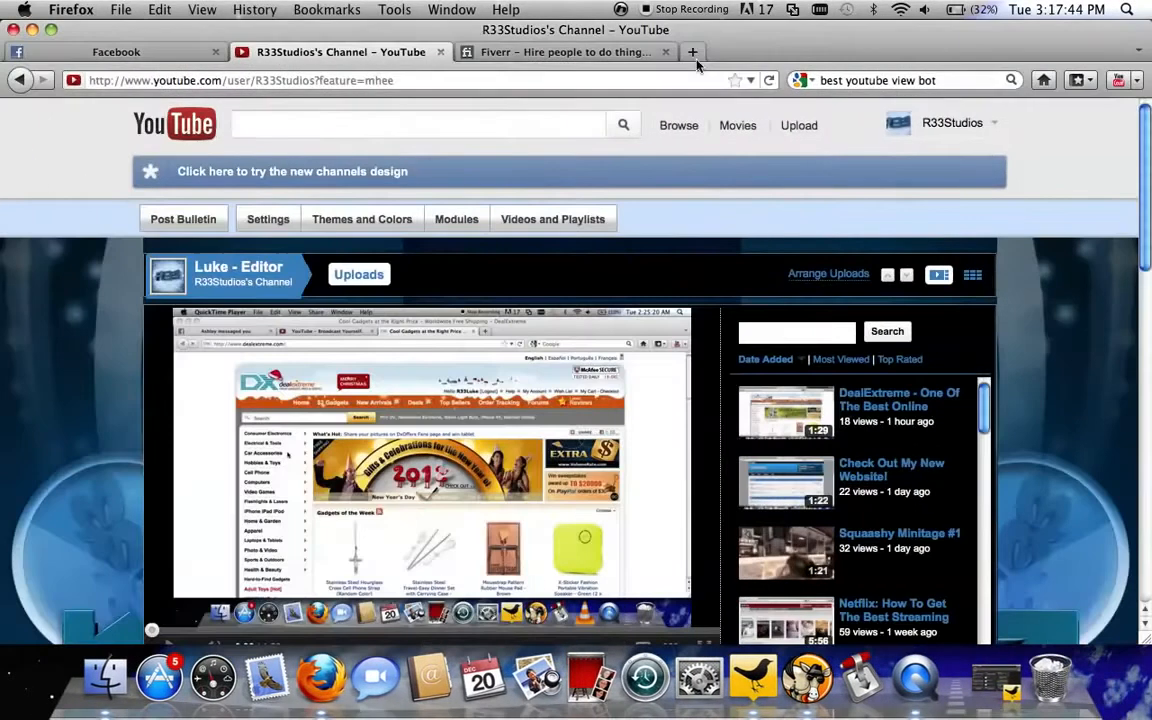
- Go to hidemyass.com in a new tab and log in to the Pro VPN control panel
left_click(692, 52)
type("http://hidemyass.com/")
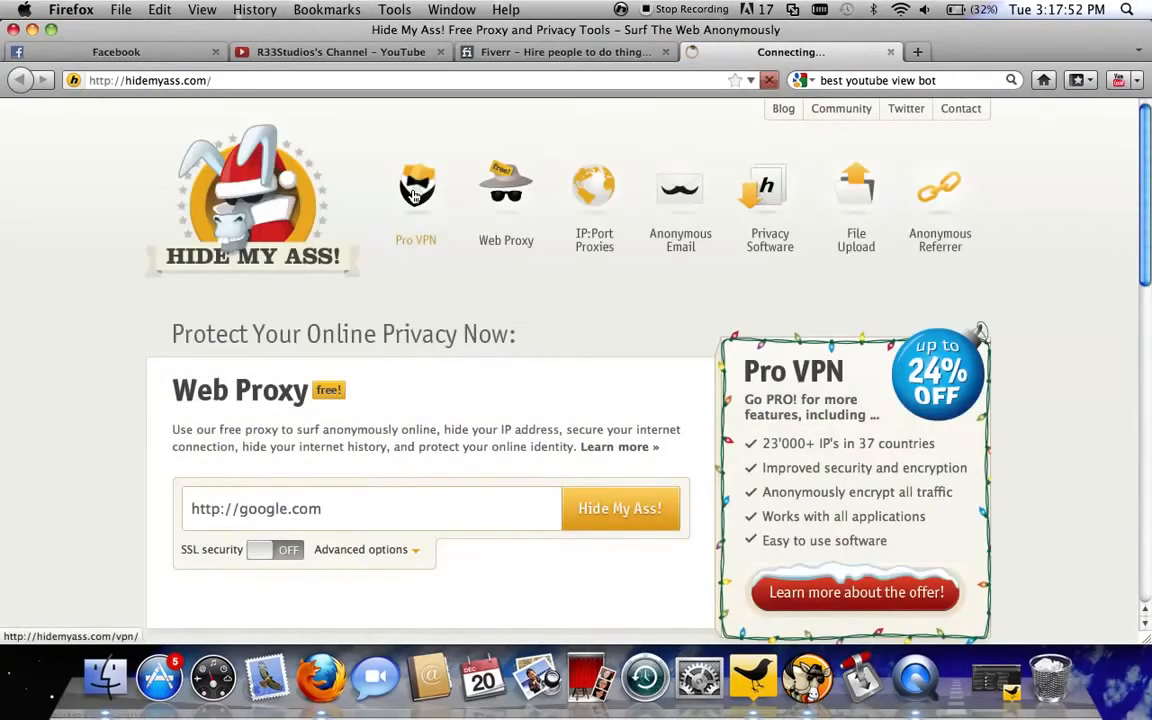
left_click(416, 188)
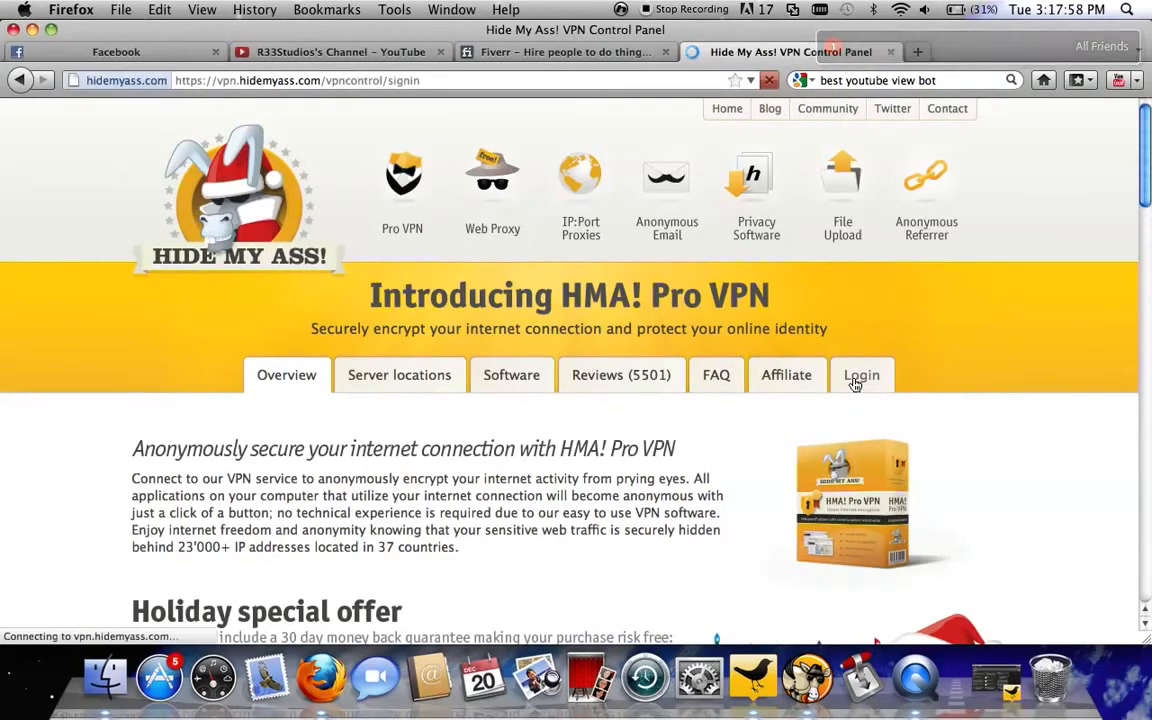
left_click(861, 374)
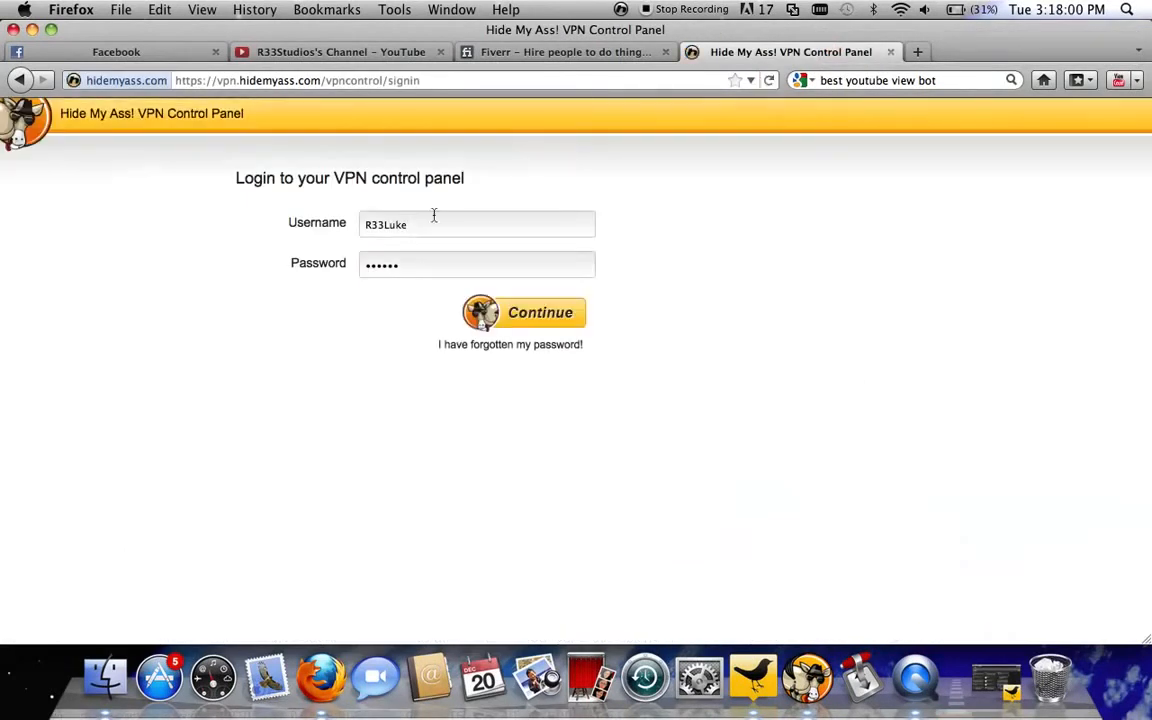
left_click(524, 312)
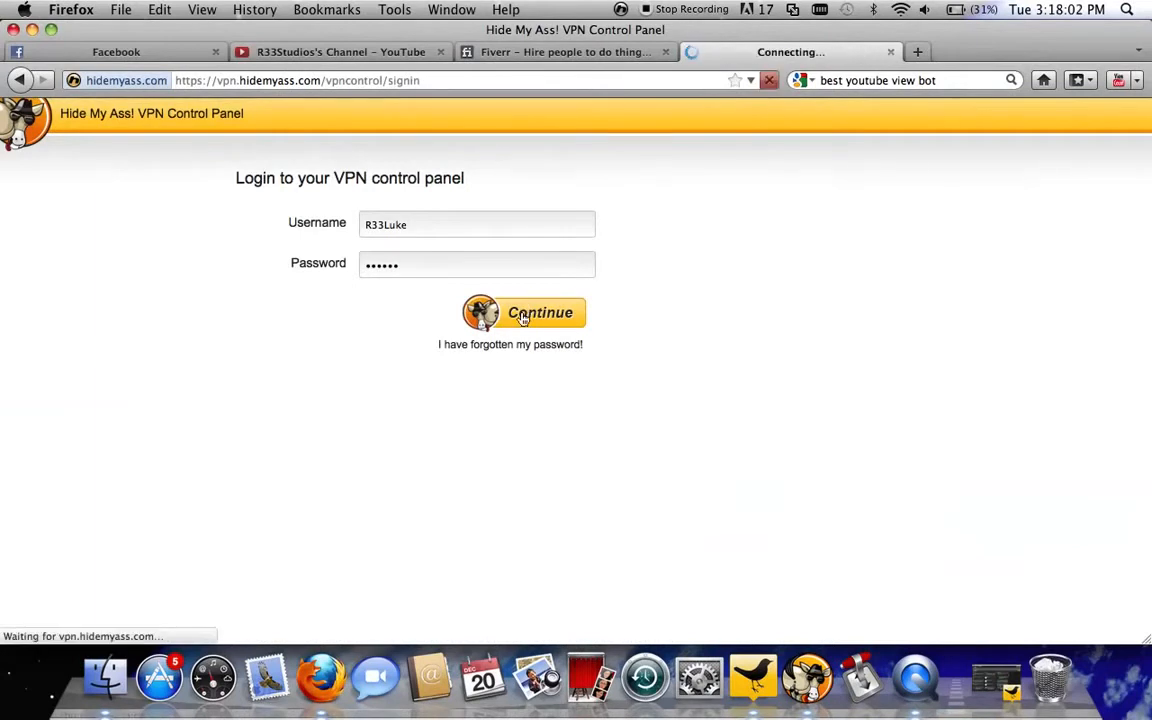
left_click(524, 312)
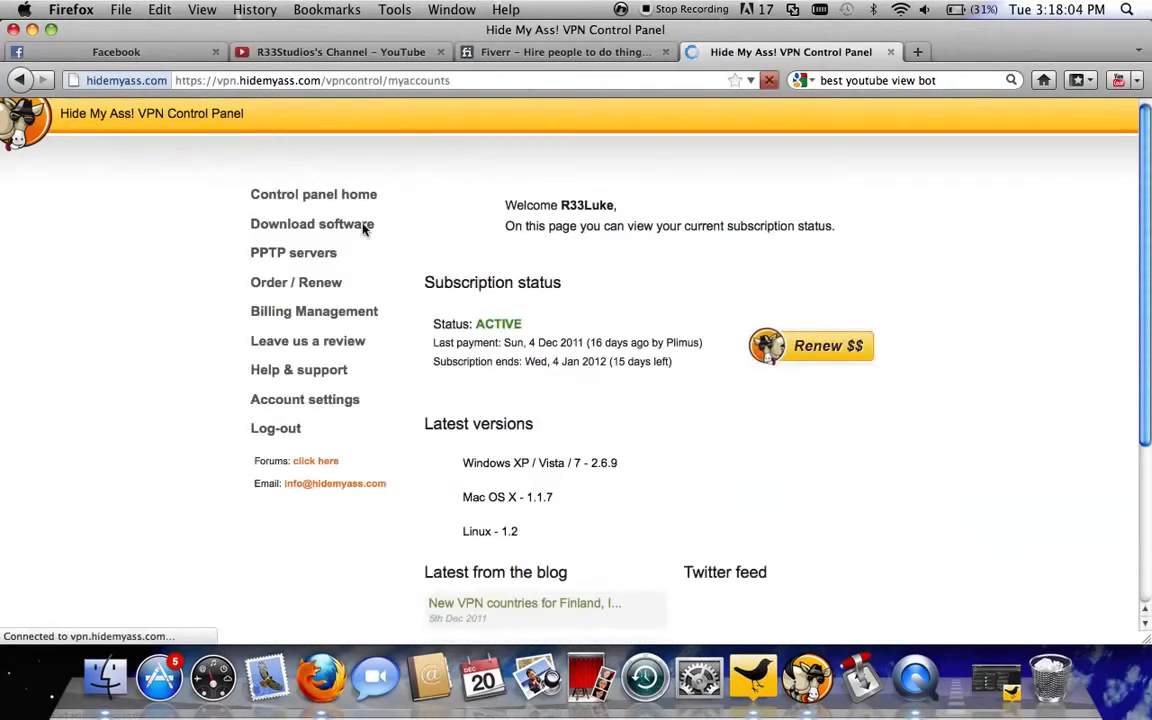
mouse_move(625, 243)
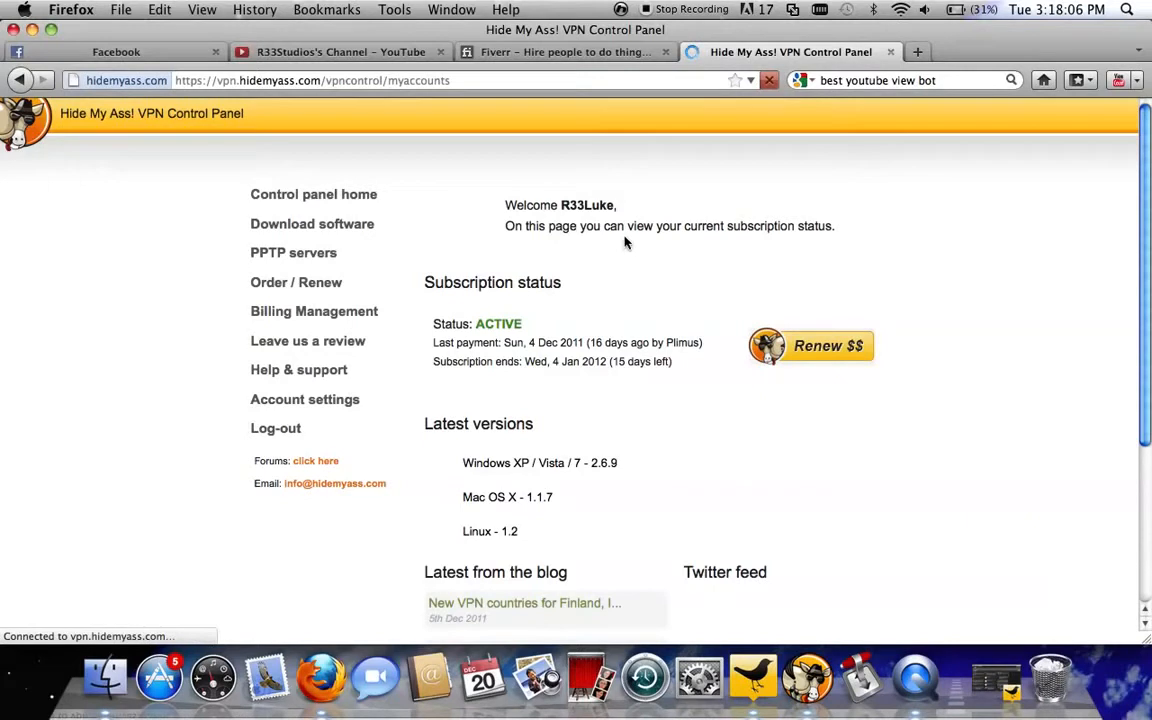
mouse_move(808, 678)
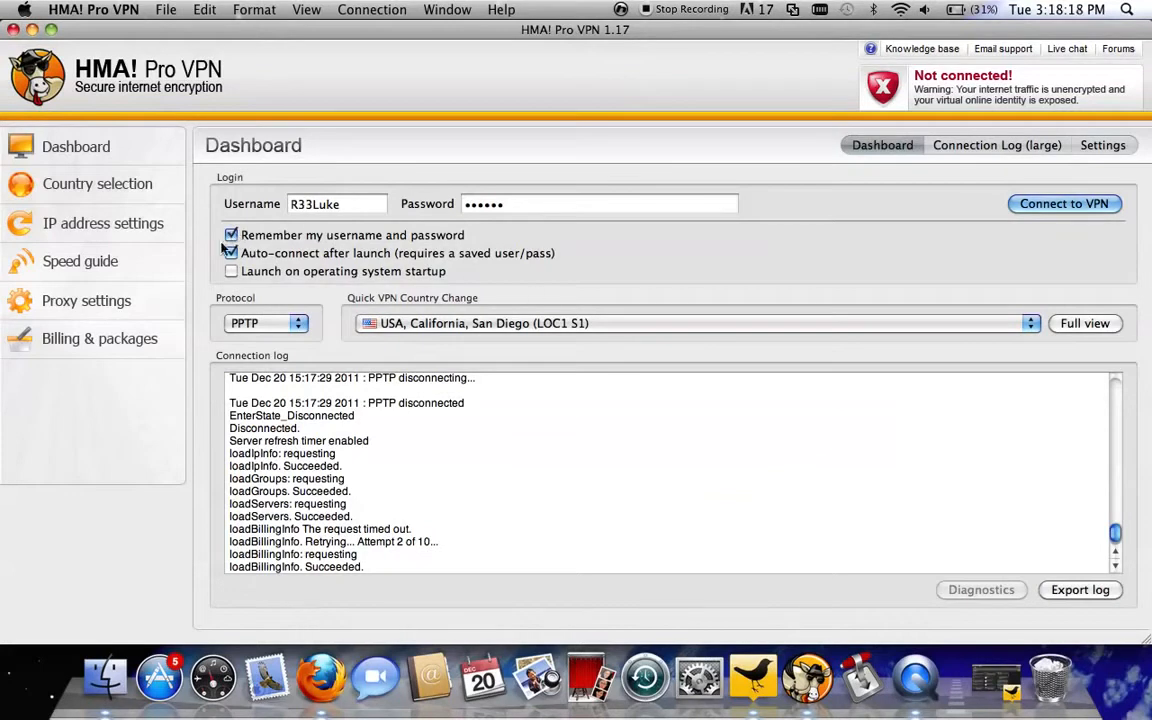
- Set the connection protocol to PPTP after briefly trying OpenVPN
left_click(231, 253)
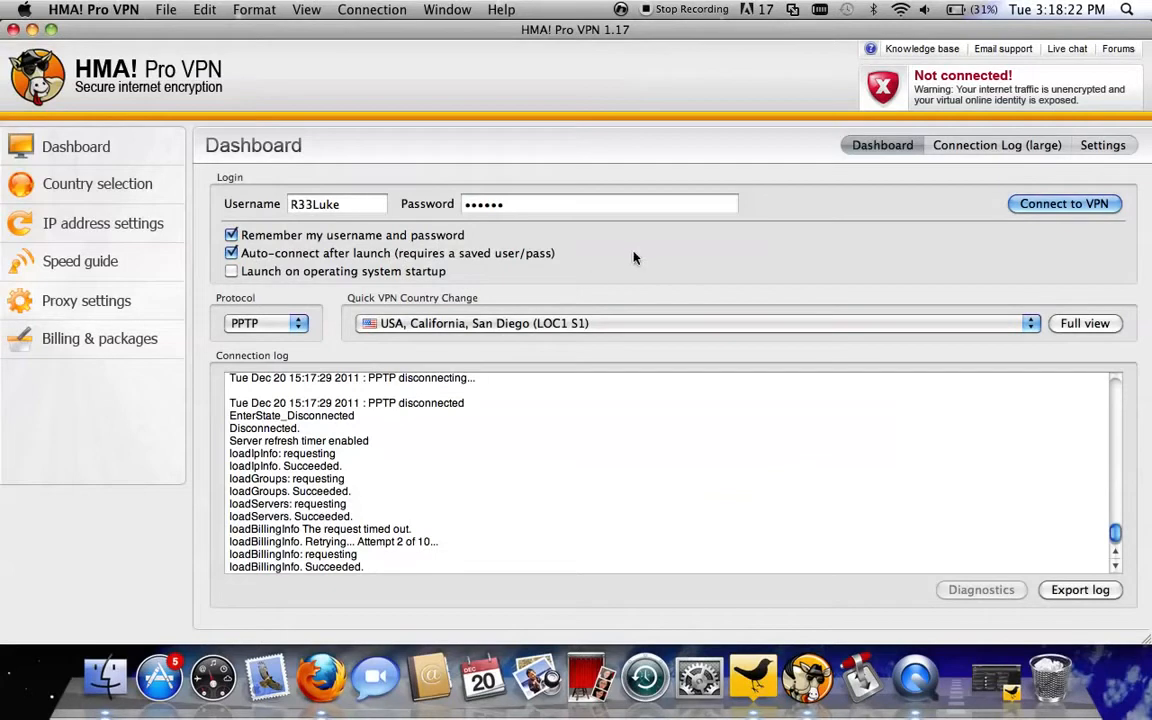
left_click(266, 322)
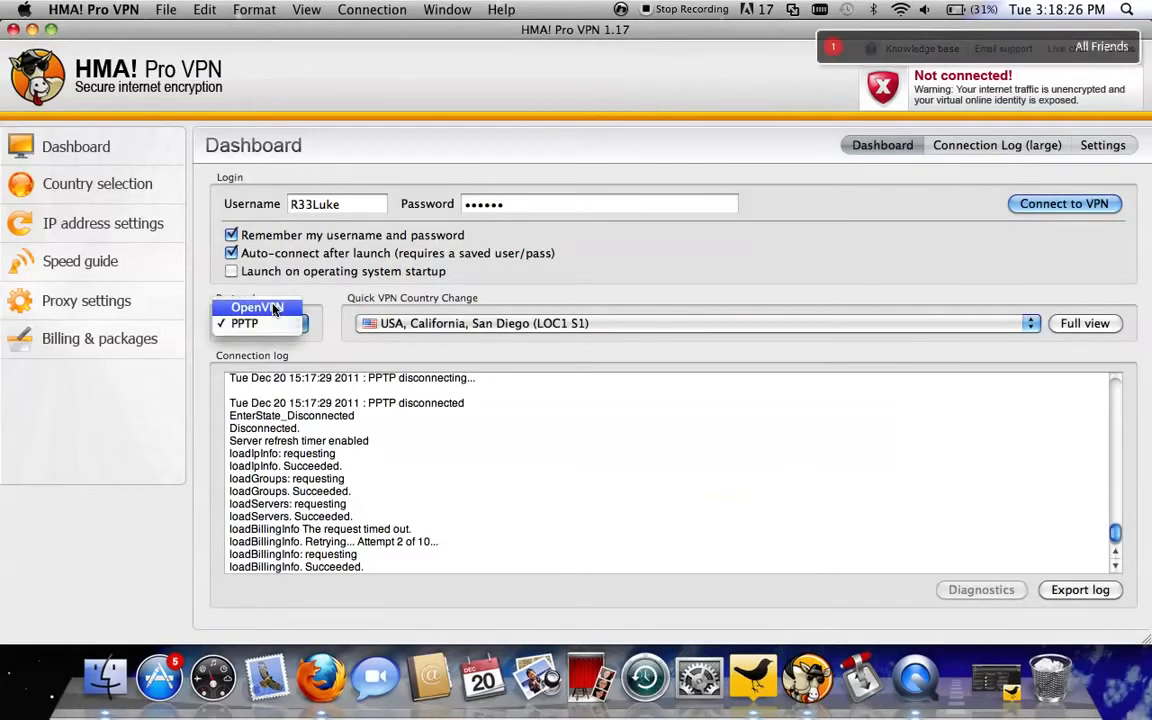
left_click(244, 322)
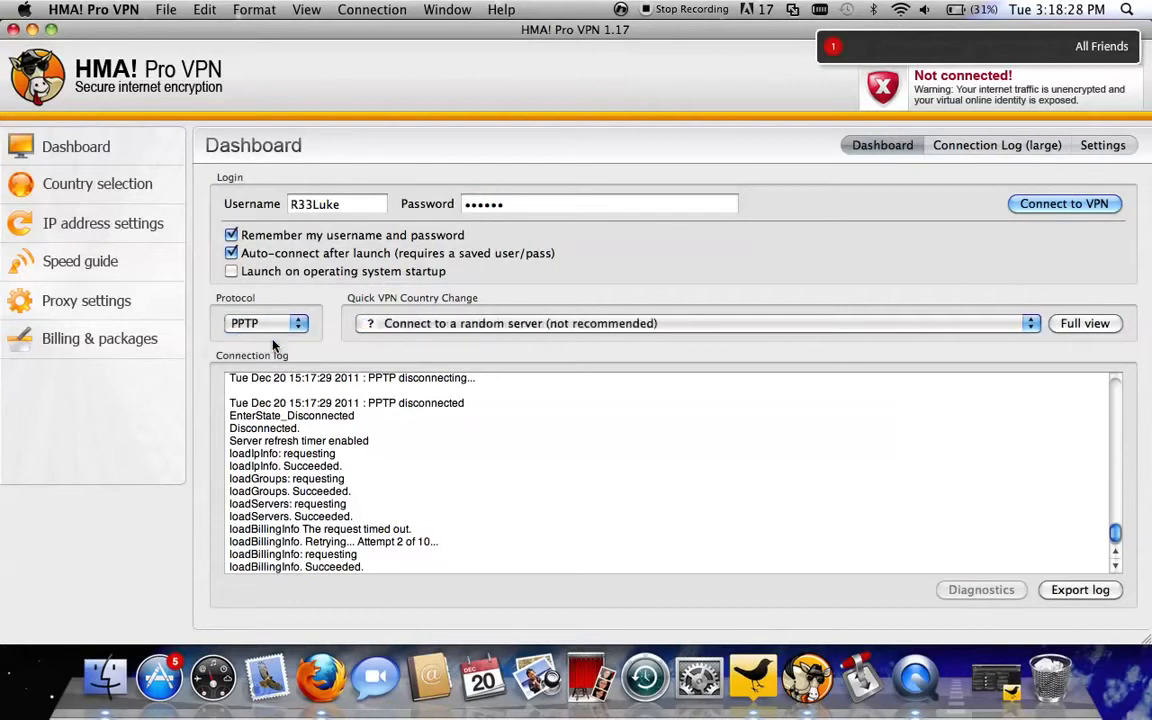
left_click(267, 323)
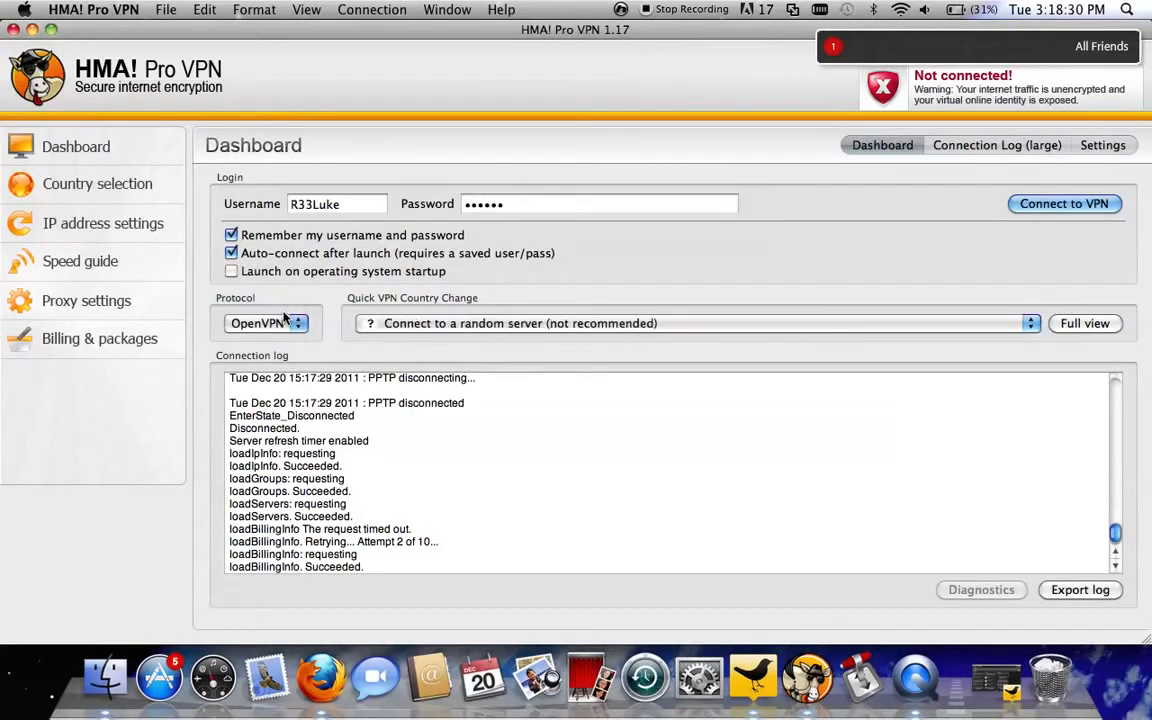
left_click(267, 322)
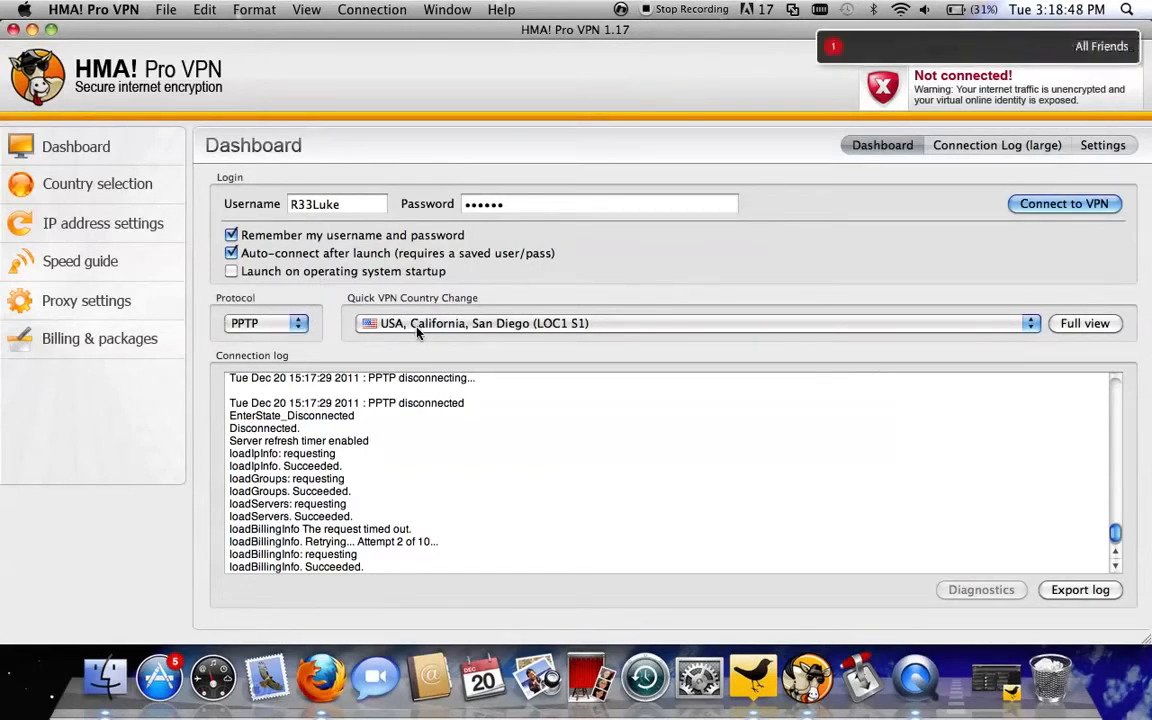
- Choose USA, California, Los Angeles (LOC1 S1) as the quick server, then open Country selection
left_click(690, 323)
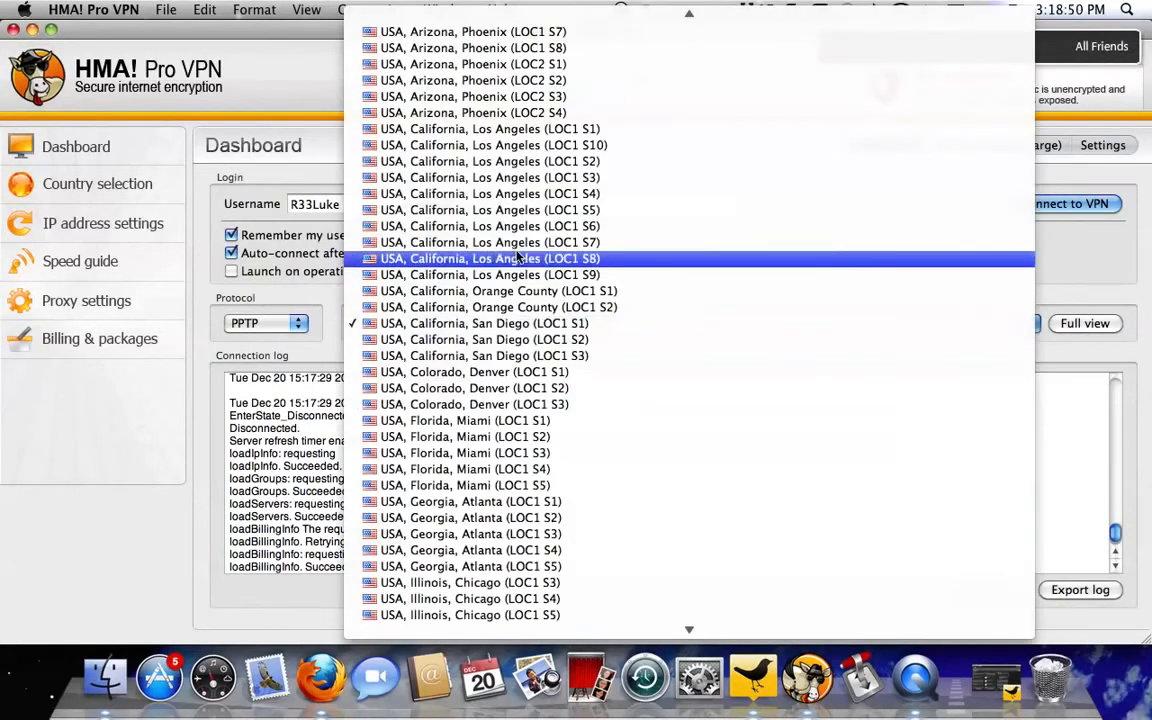
scroll("down", 3)
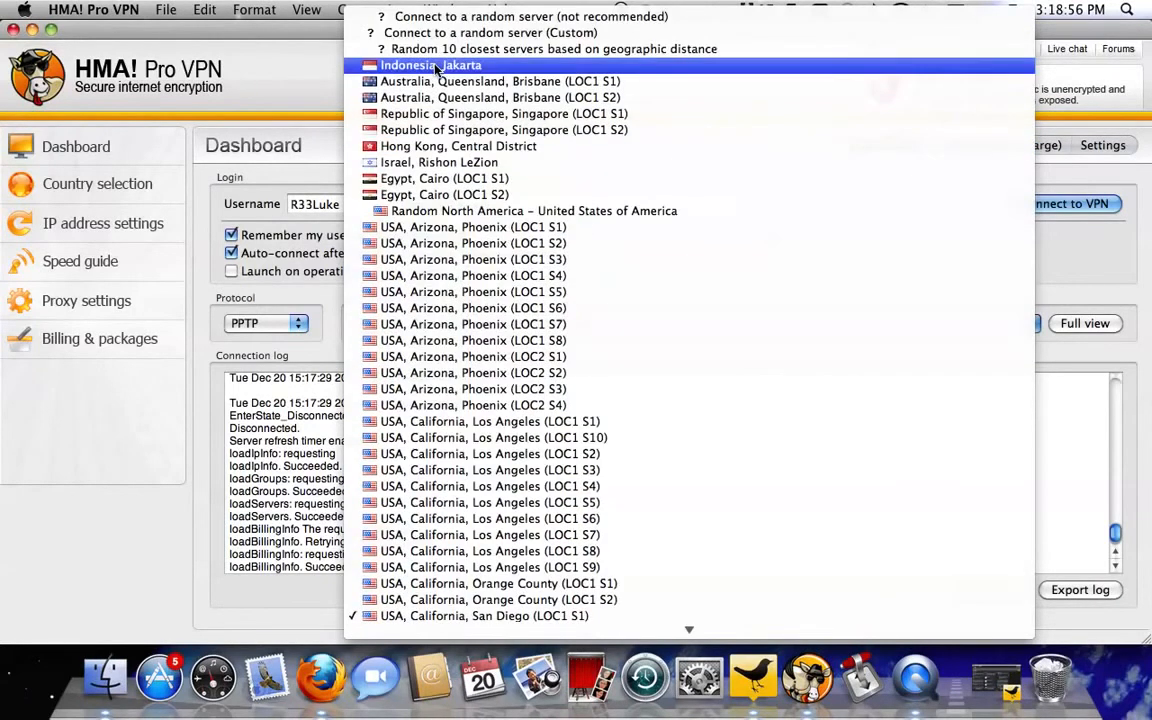
mouse_move(550, 48)
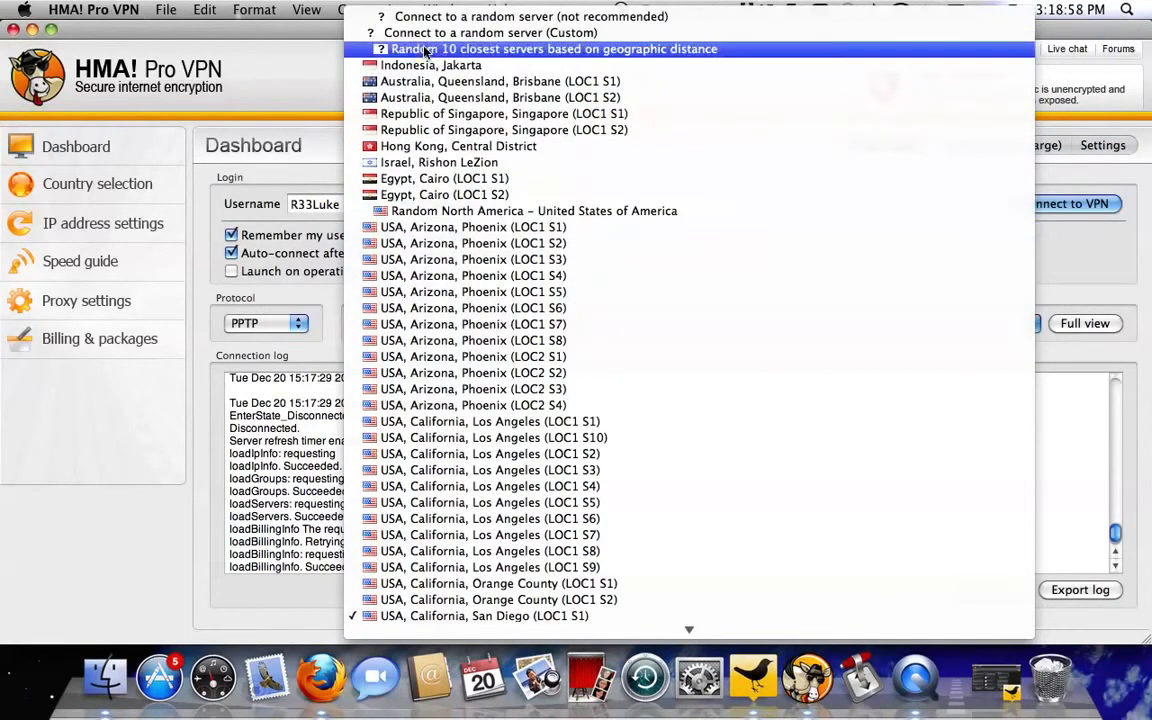
scroll("down", 3)
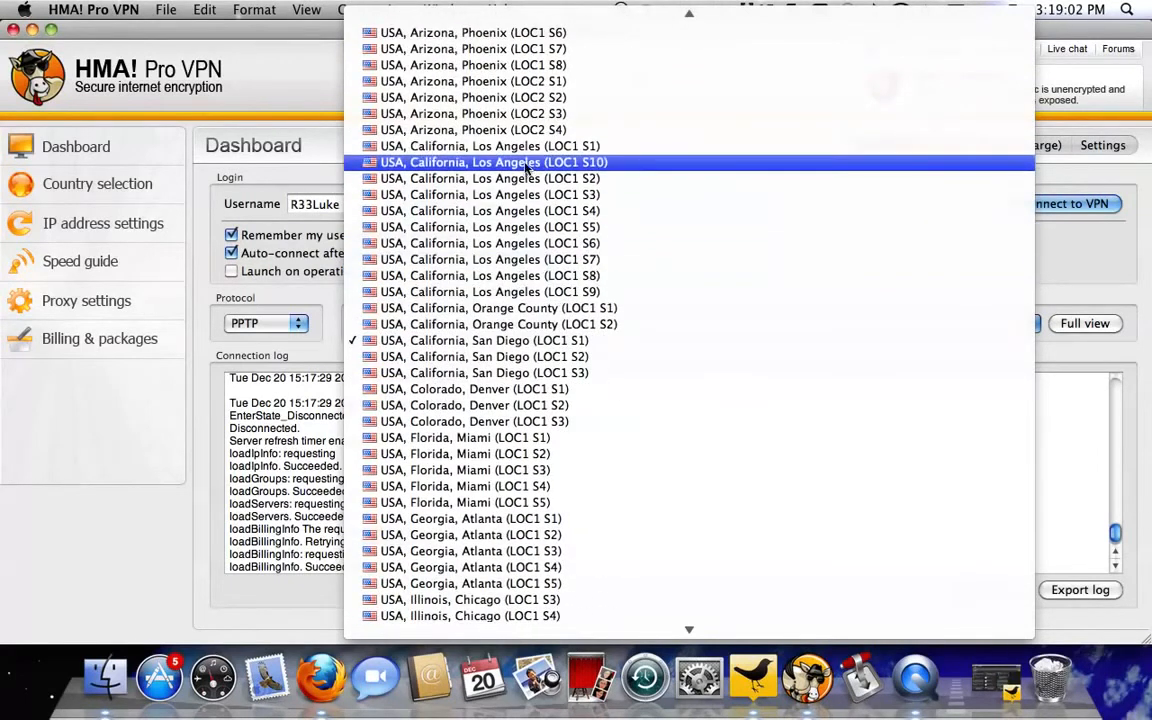
left_click(490, 146)
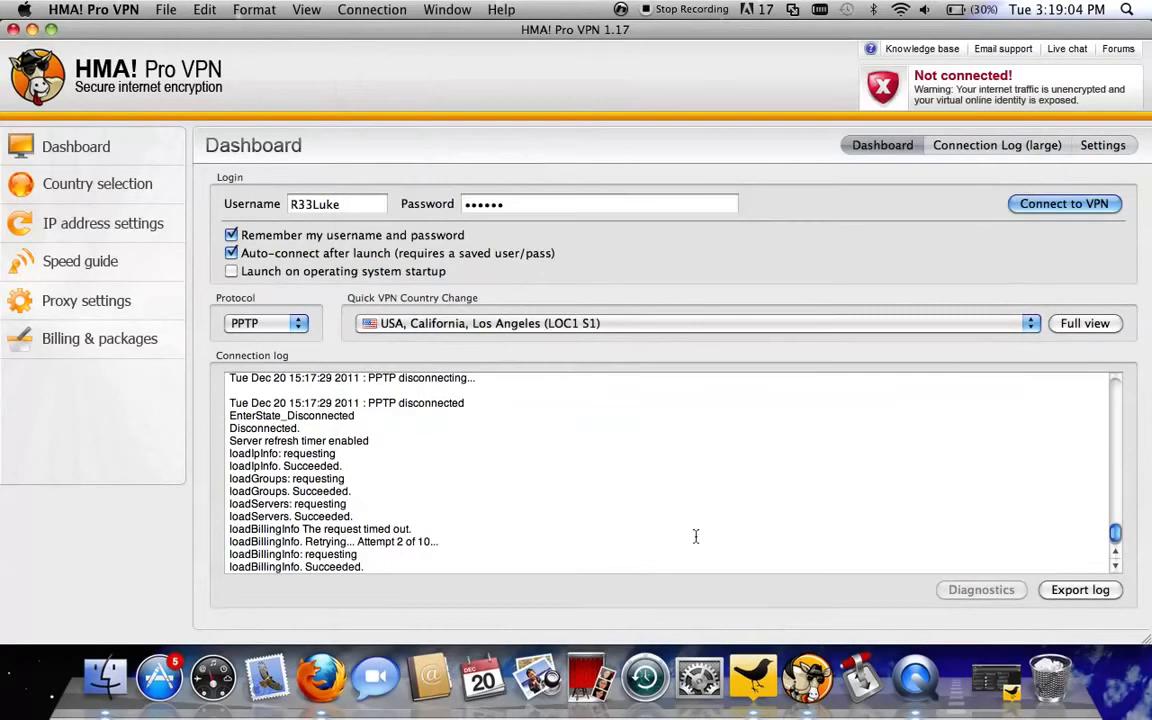
left_click(102, 183)
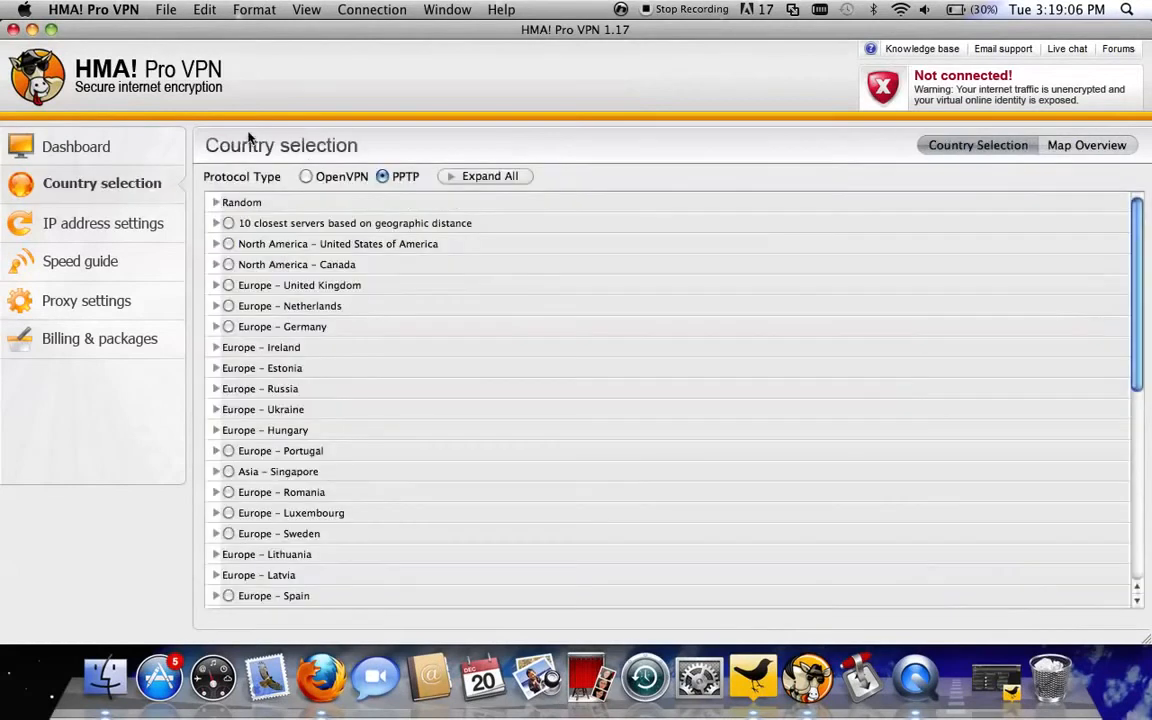
- Return to the Dashboard and connect to the VPN until it reports Connected
left_click(78, 146)
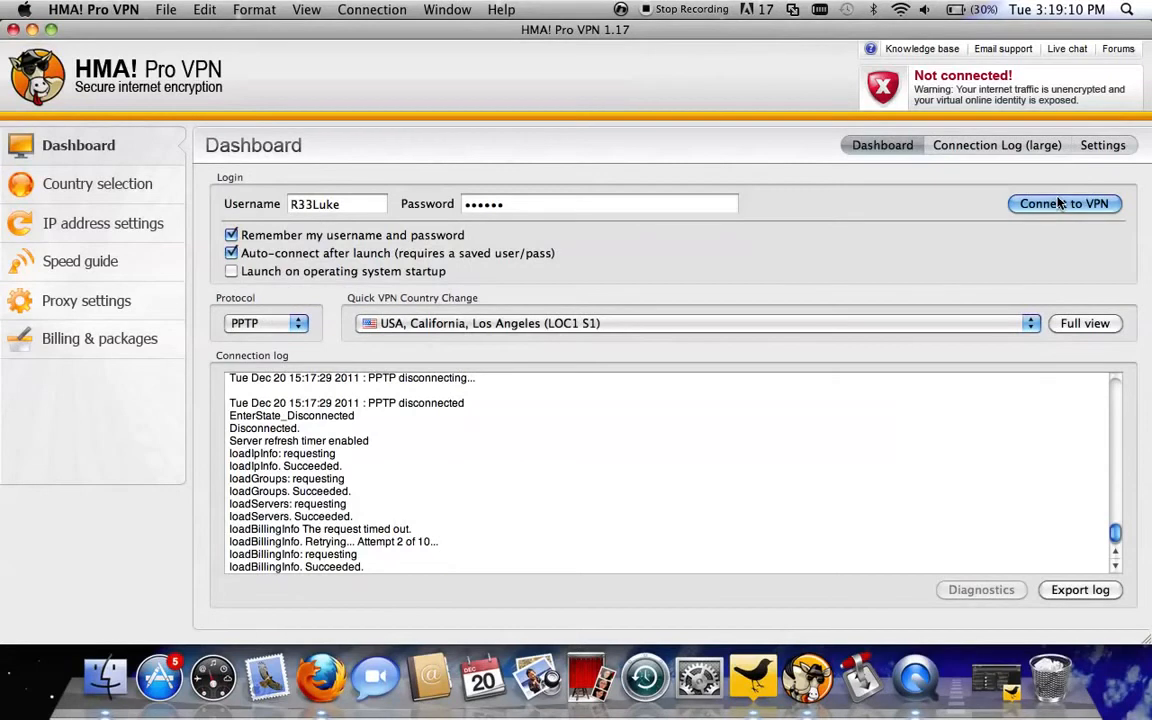
left_click(1064, 203)
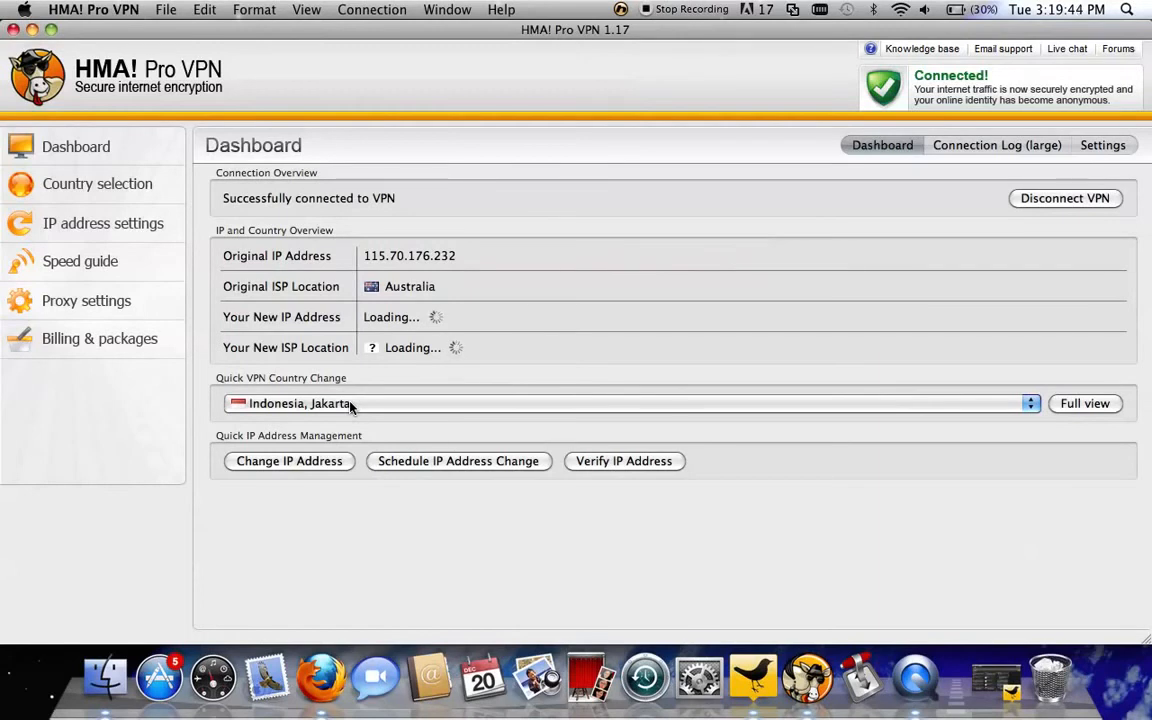
- Dismiss the quick server list and expand the United States group in Country selection
left_click(640, 403)
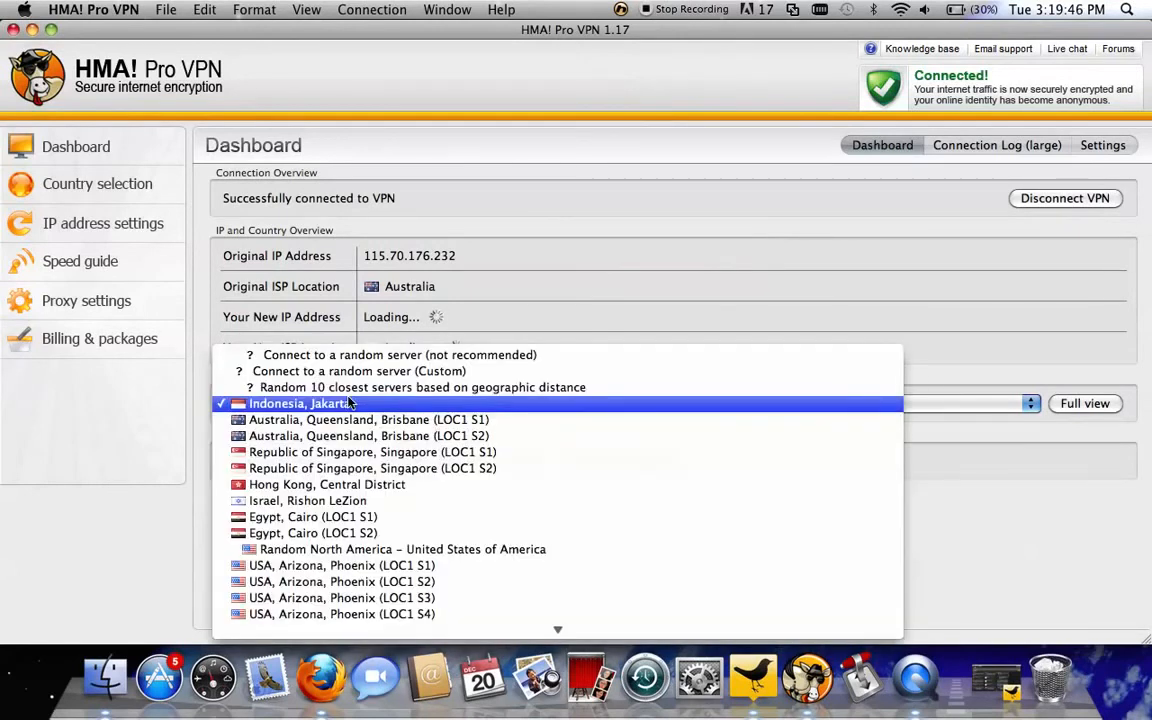
left_click(300, 403)
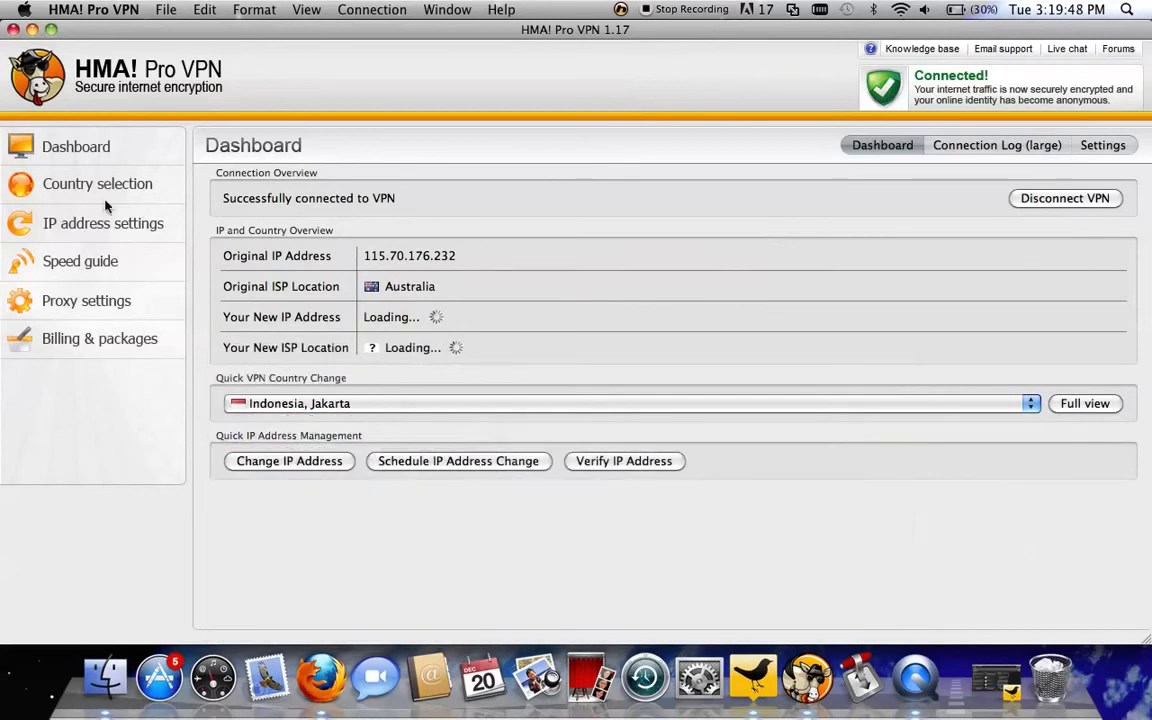
left_click(97, 183)
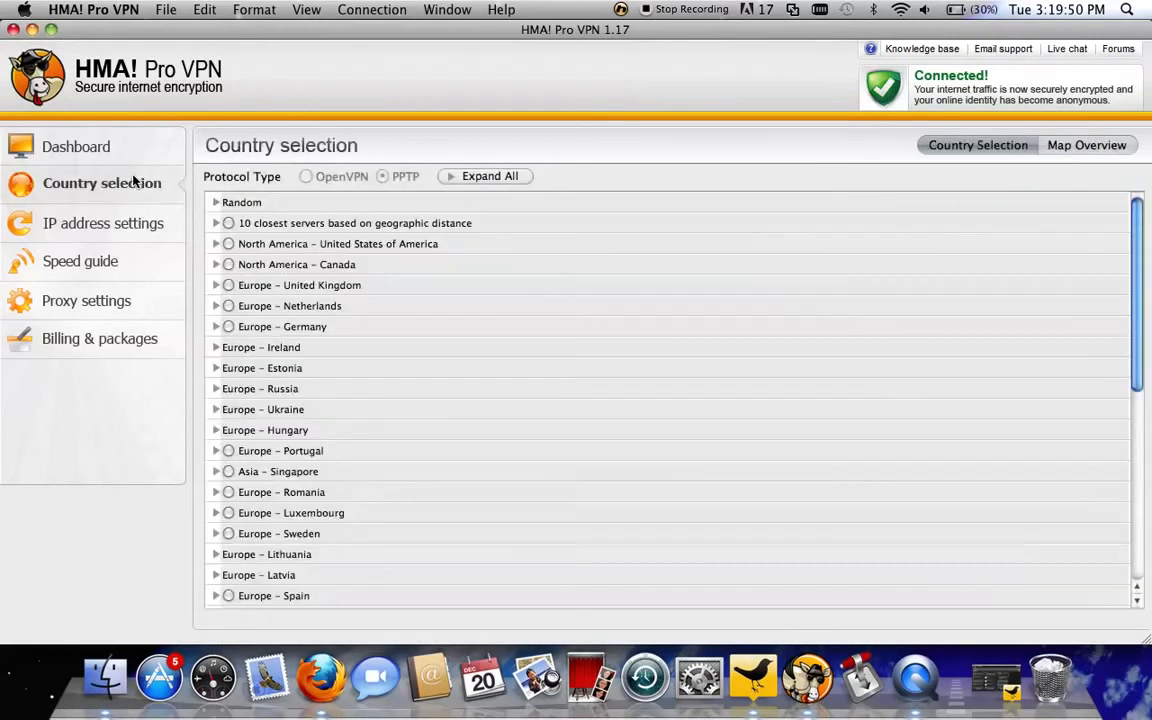
left_click(216, 244)
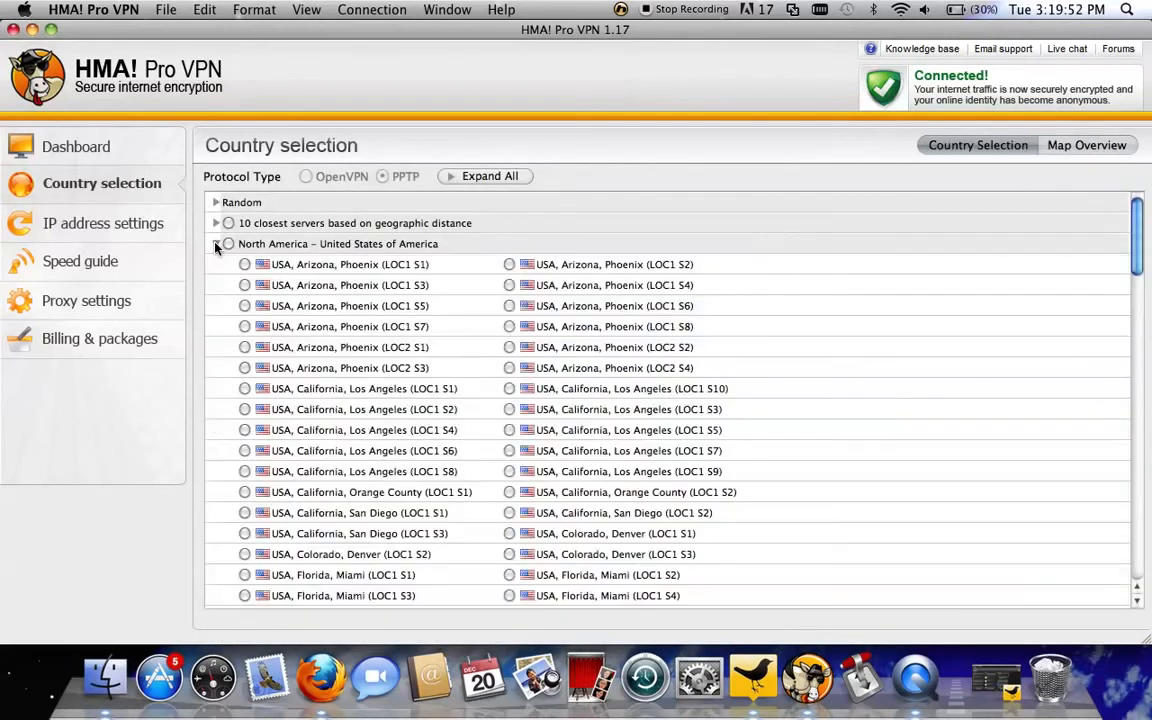
scroll("down", 3)
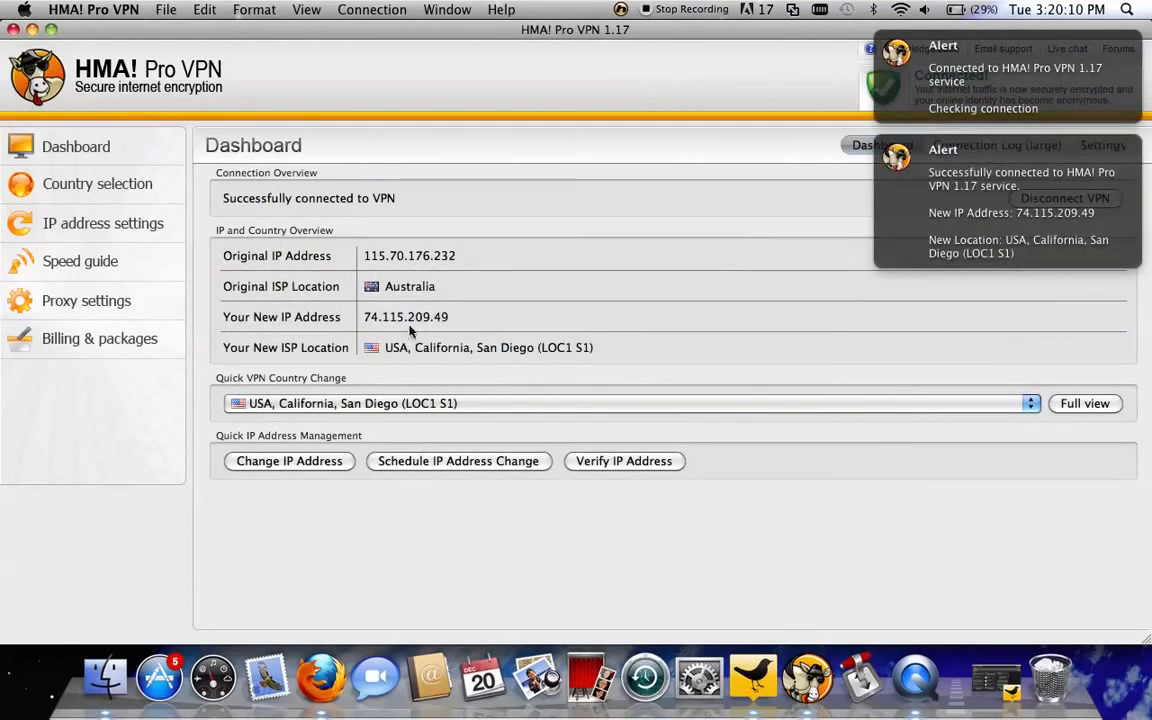
mouse_move(470, 392)
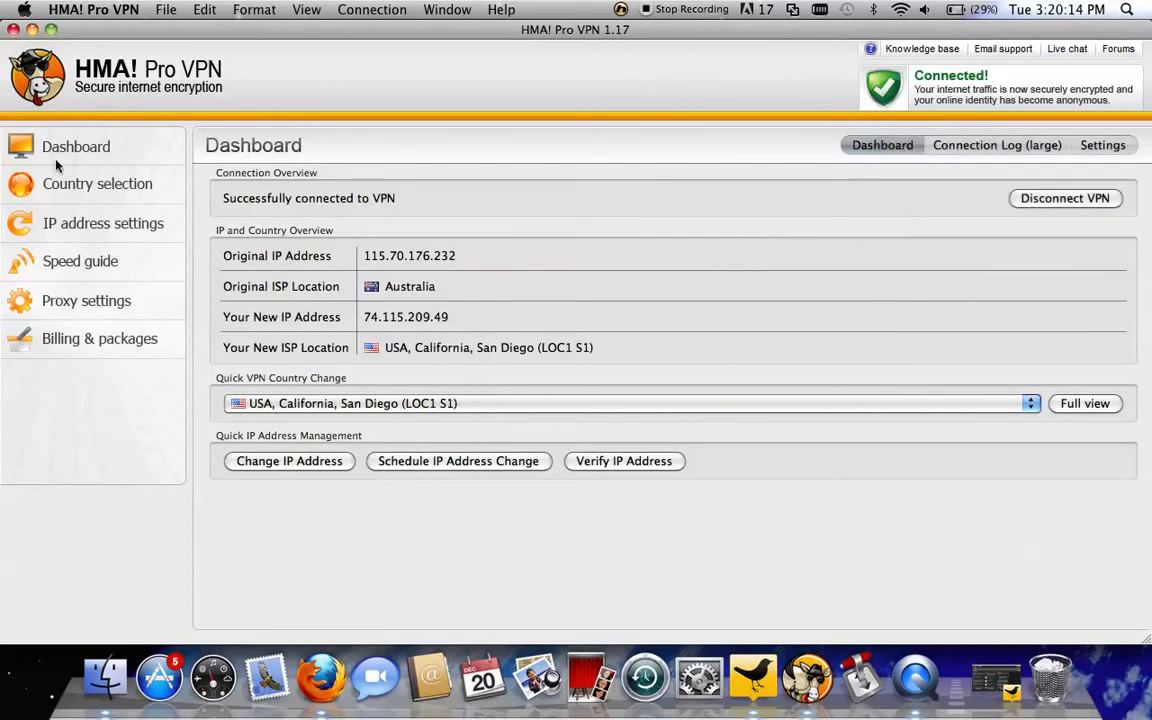
left_click(108, 223)
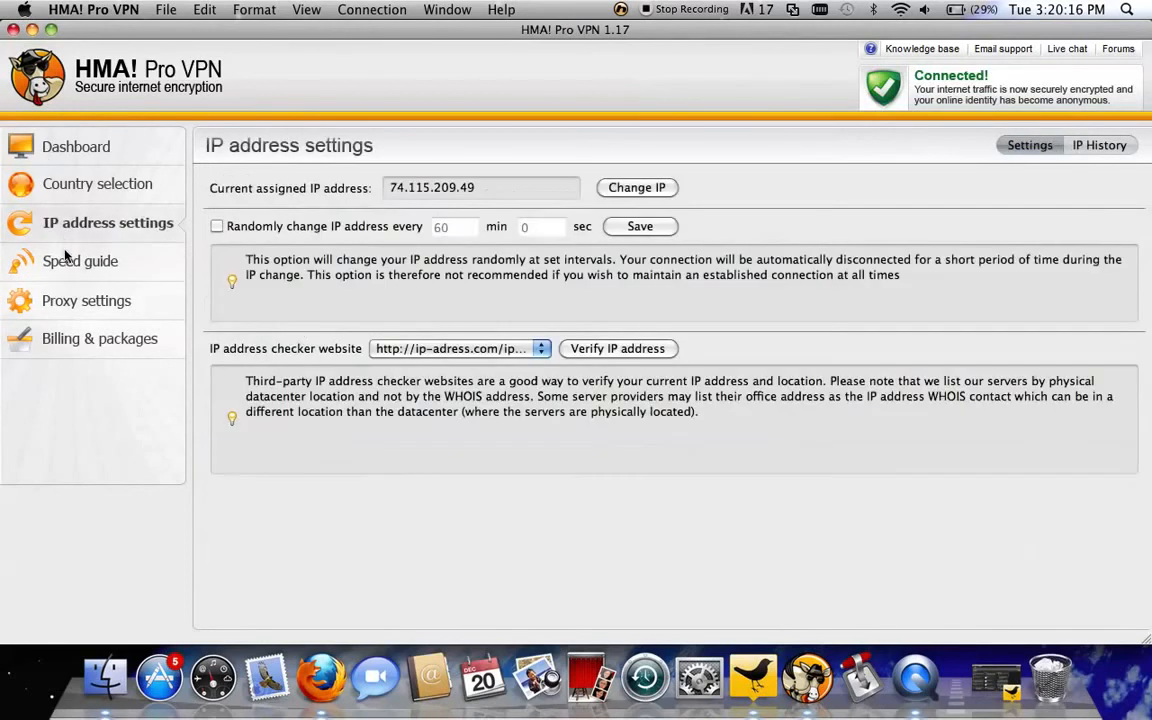
left_click(100, 338)
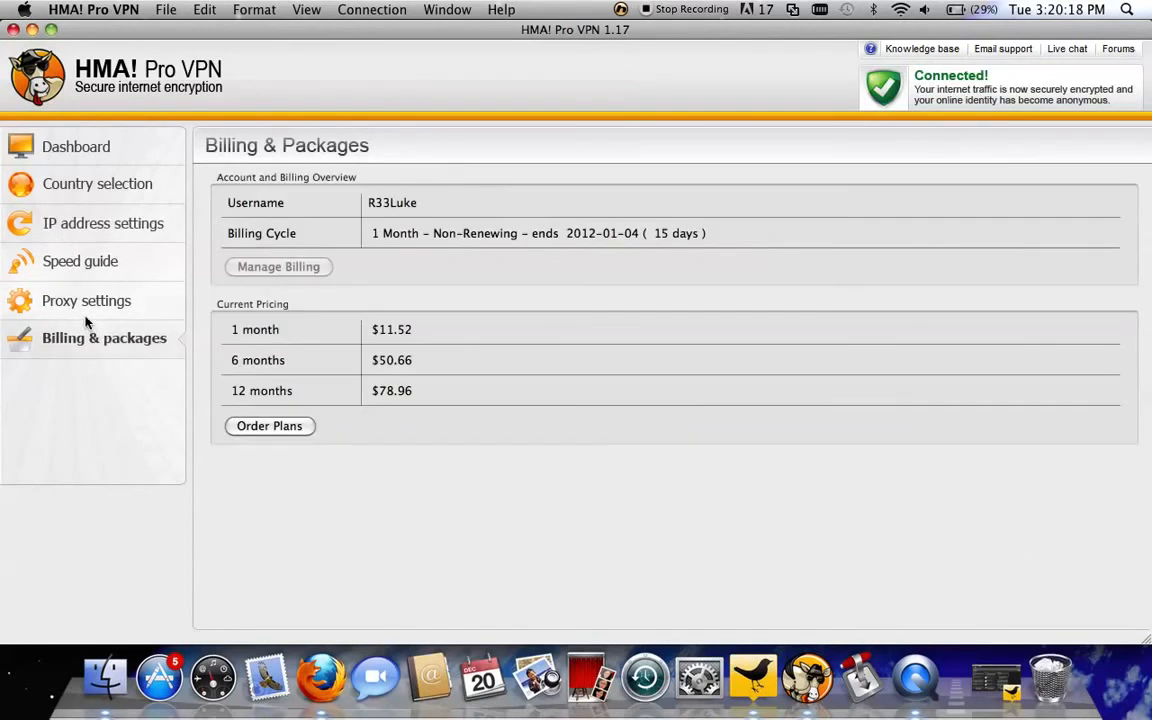
left_click(86, 300)
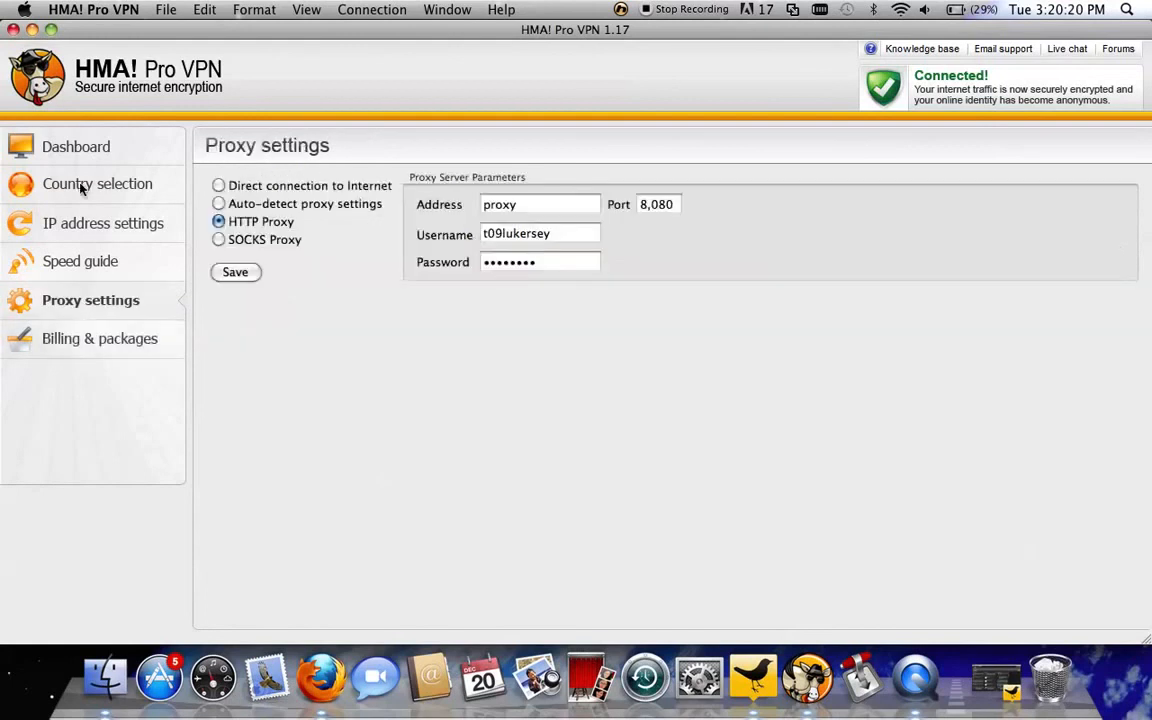
left_click(78, 145)
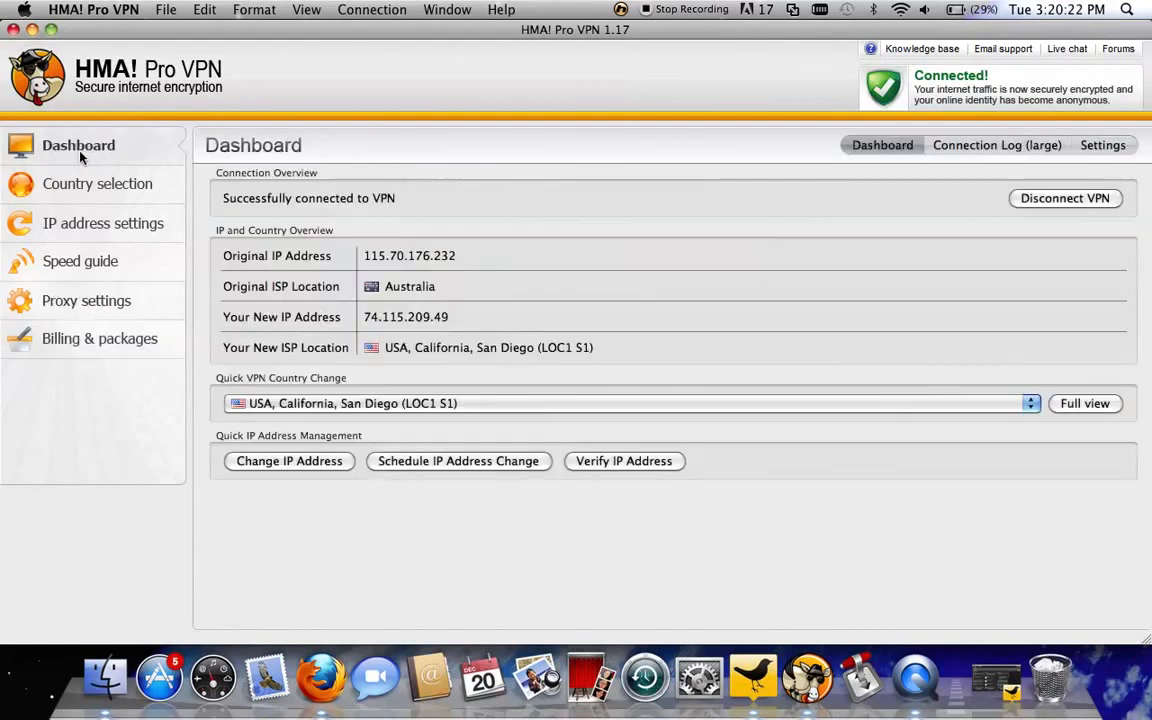
left_click(1102, 145)
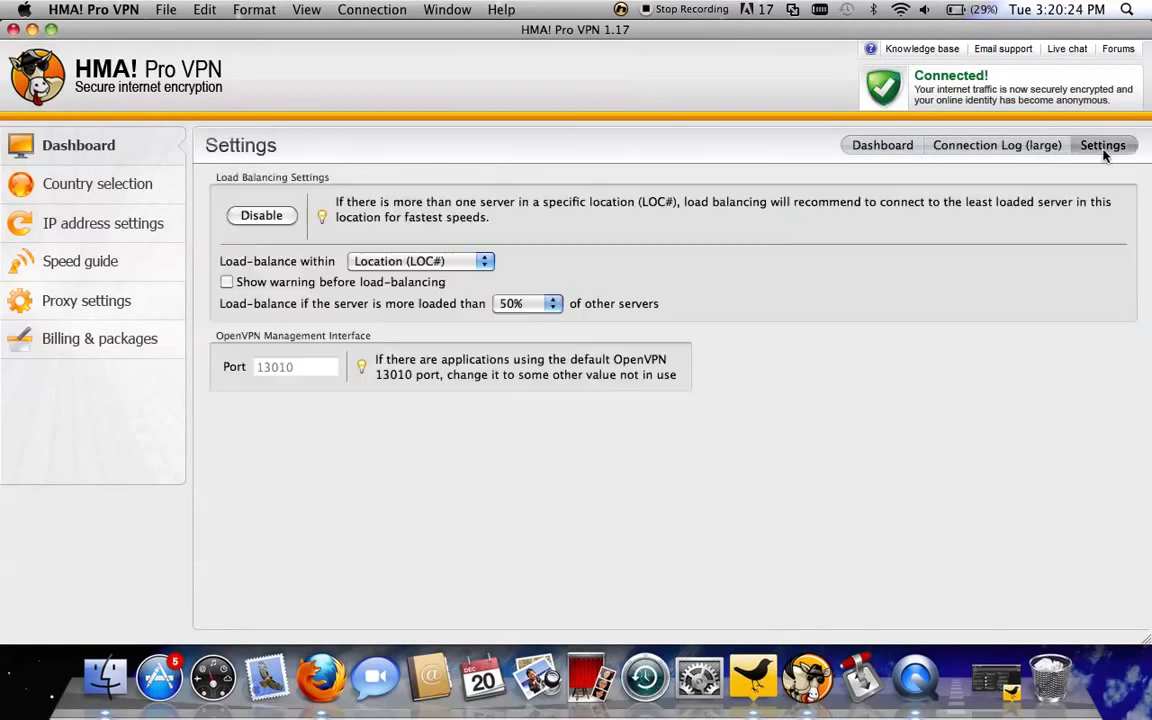
left_click(882, 145)
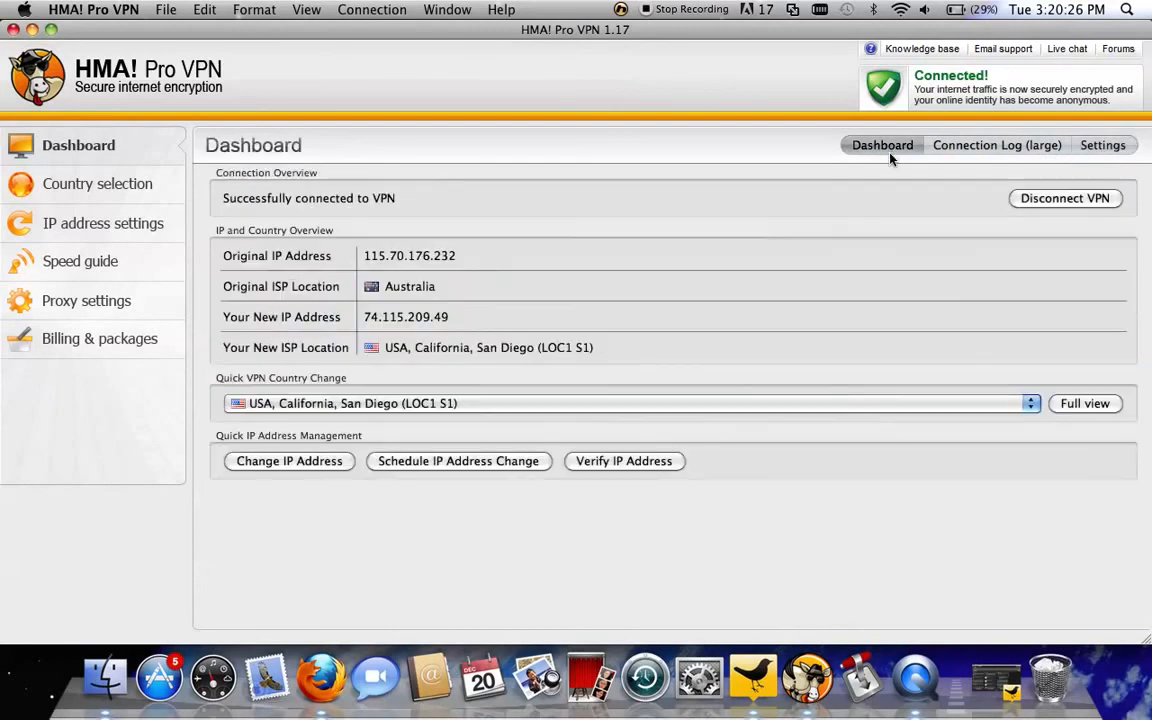